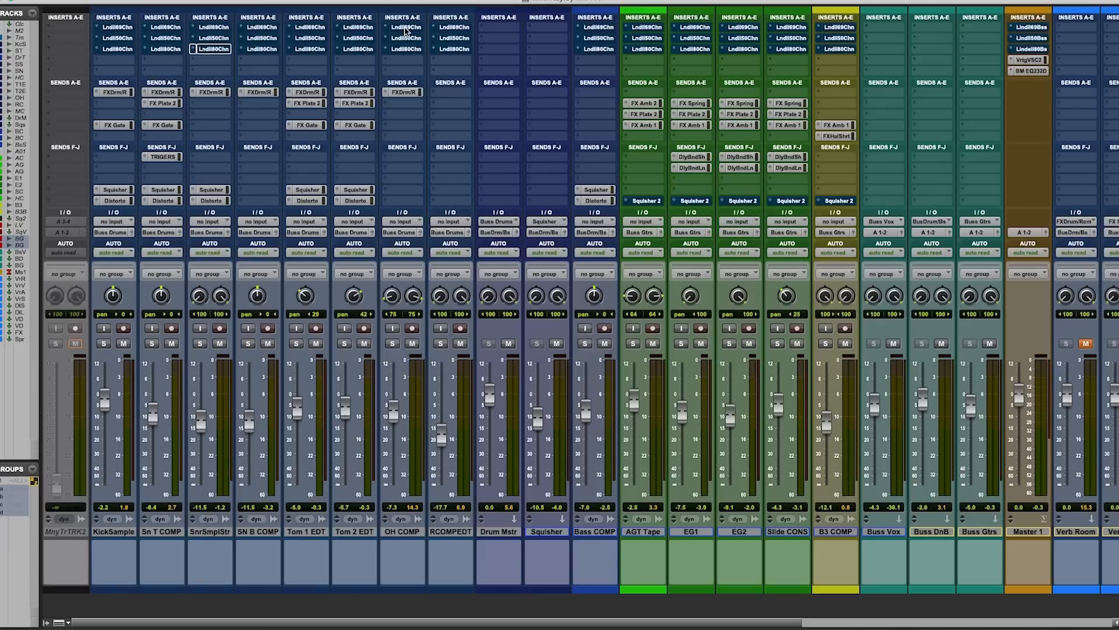
# Open the Lindell 69 Channel plug-in window on the OH COMP overheads track.
pyautogui.doubleClick(402, 27)
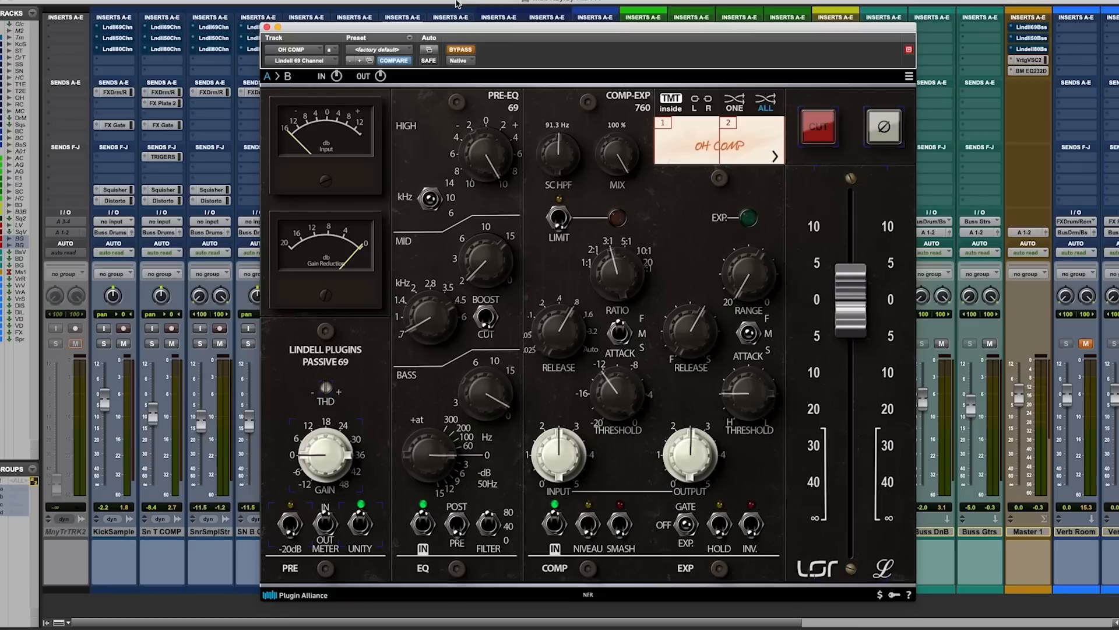
pyautogui.moveTo(321, 397)
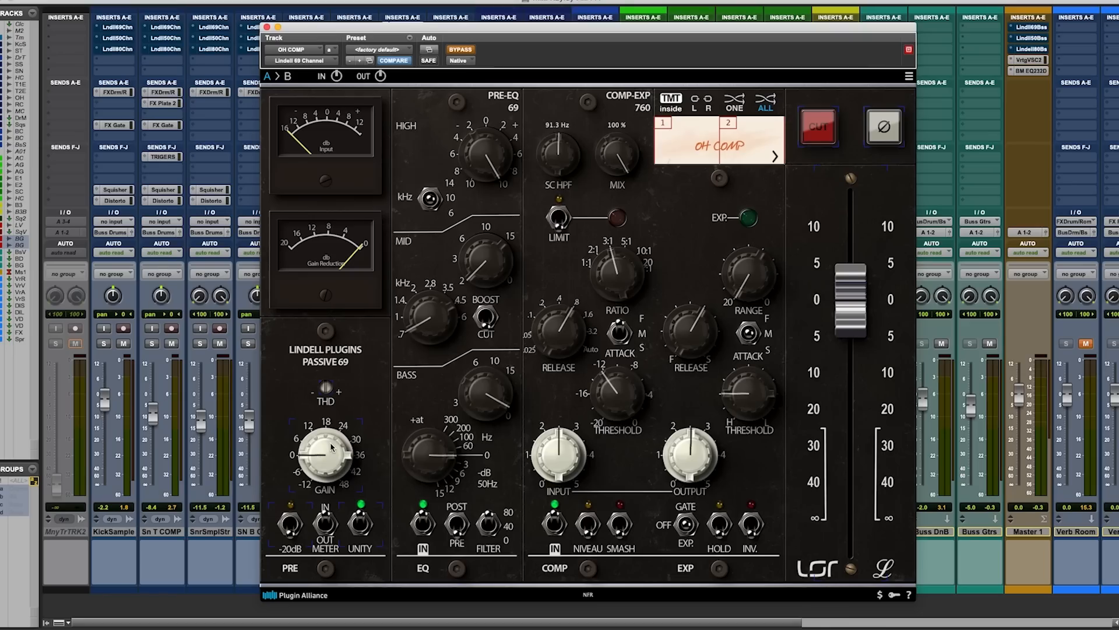
pyautogui.moveTo(327, 394)
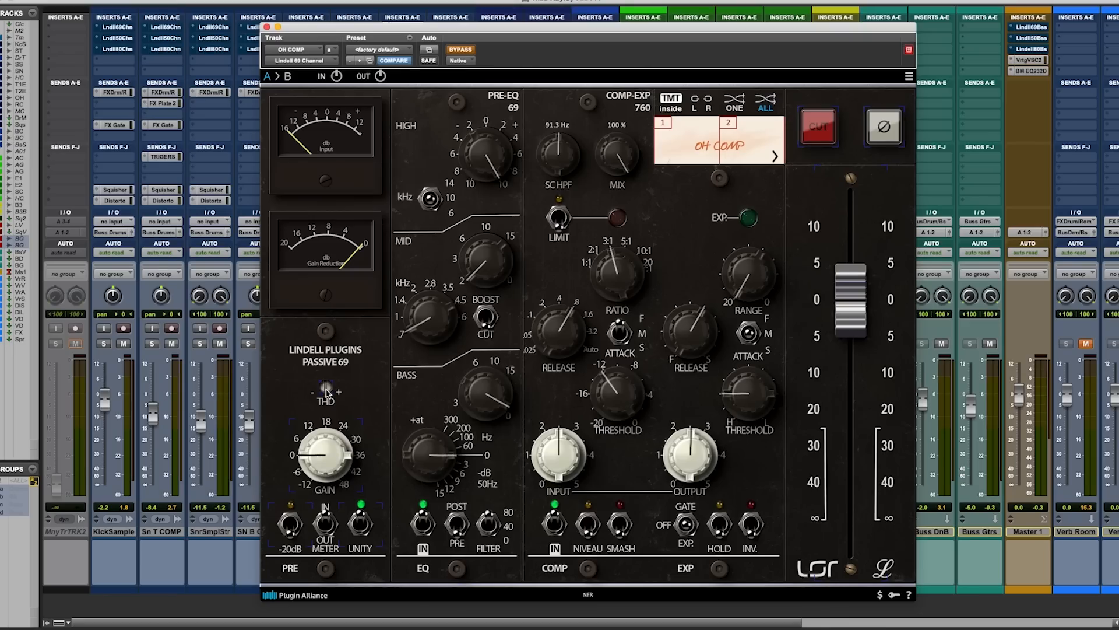
pyautogui.moveTo(437, 140)
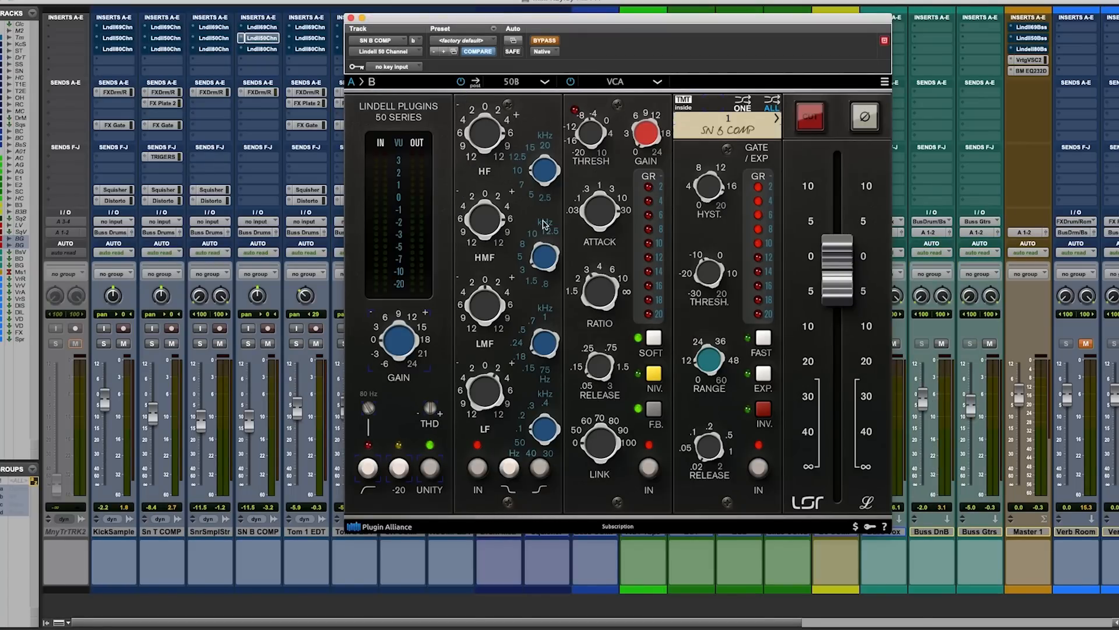
pyautogui.moveTo(543, 219)
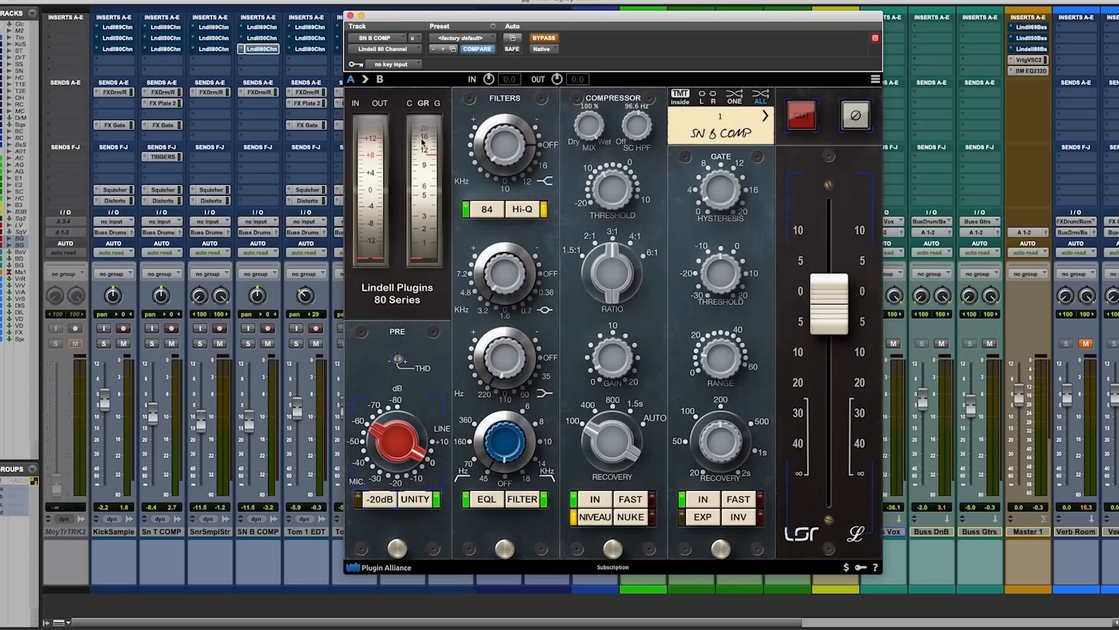
pyautogui.moveTo(398, 415)
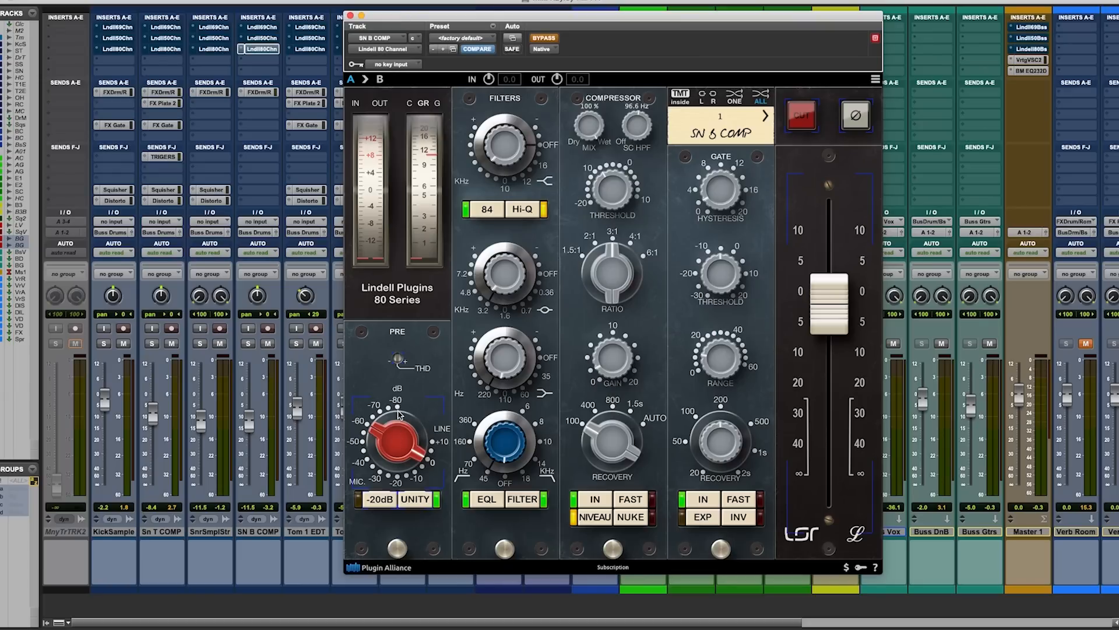
pyautogui.moveTo(491, 228)
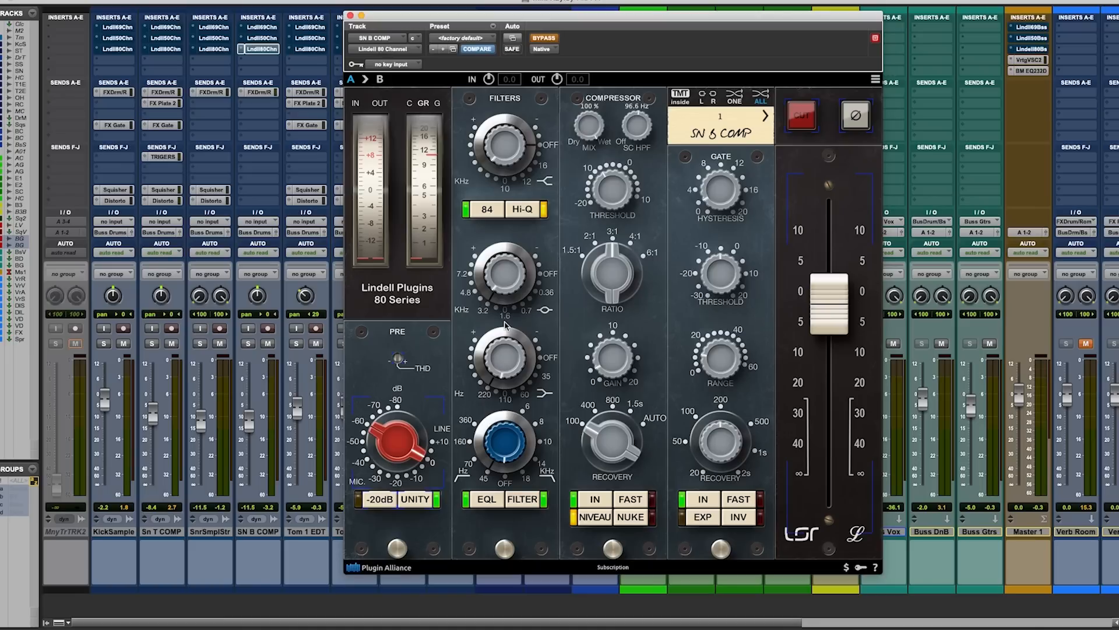
pyautogui.moveTo(505, 308)
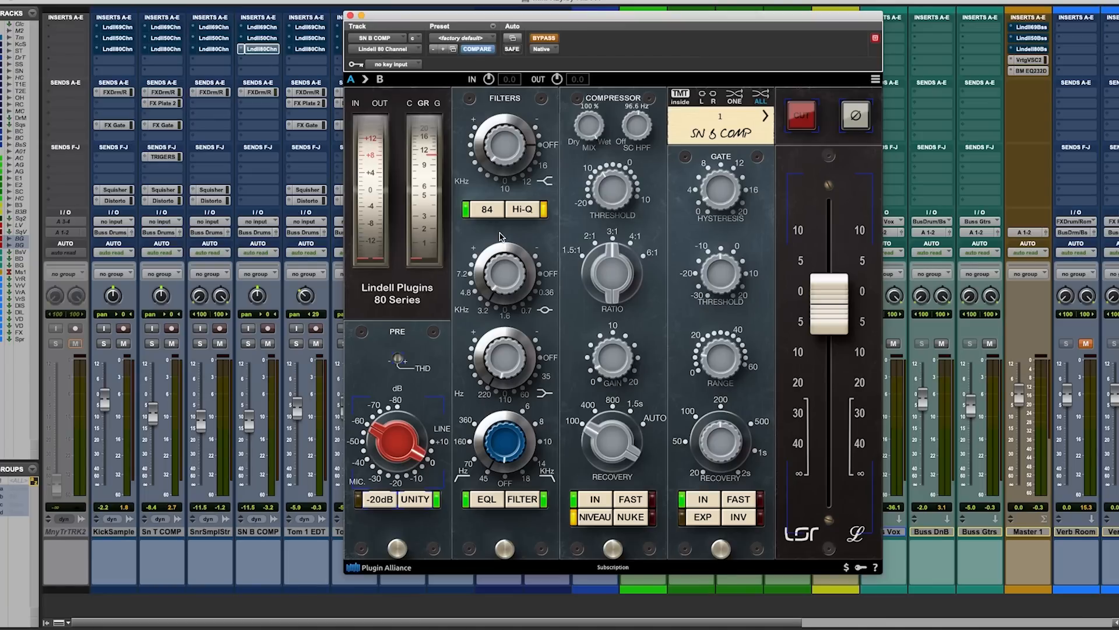
pyautogui.moveTo(651, 274)
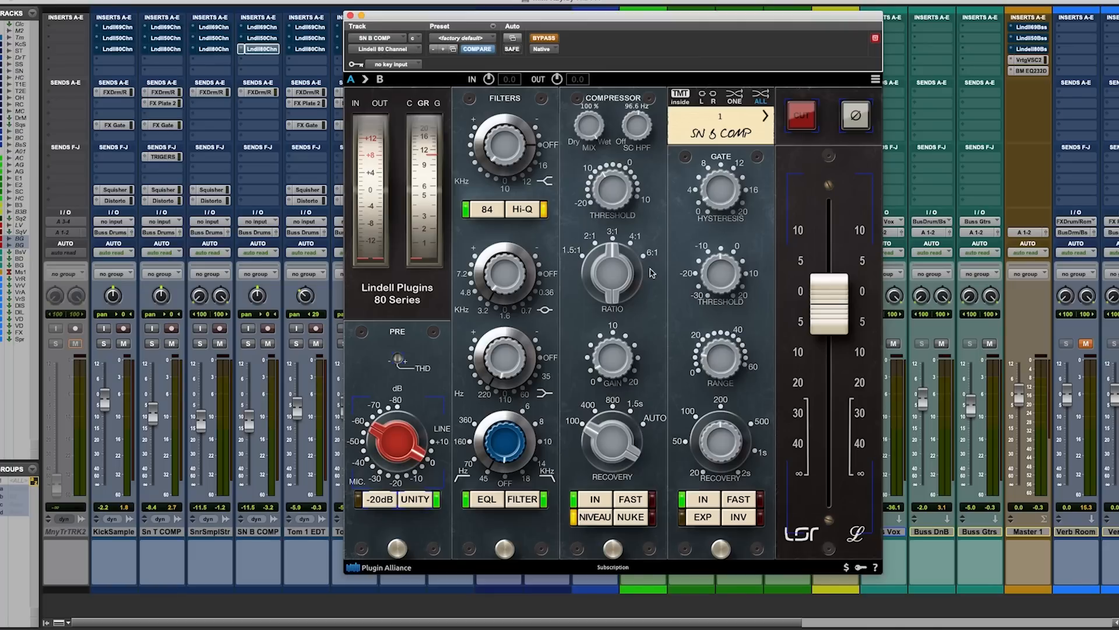
pyautogui.moveTo(731, 305)
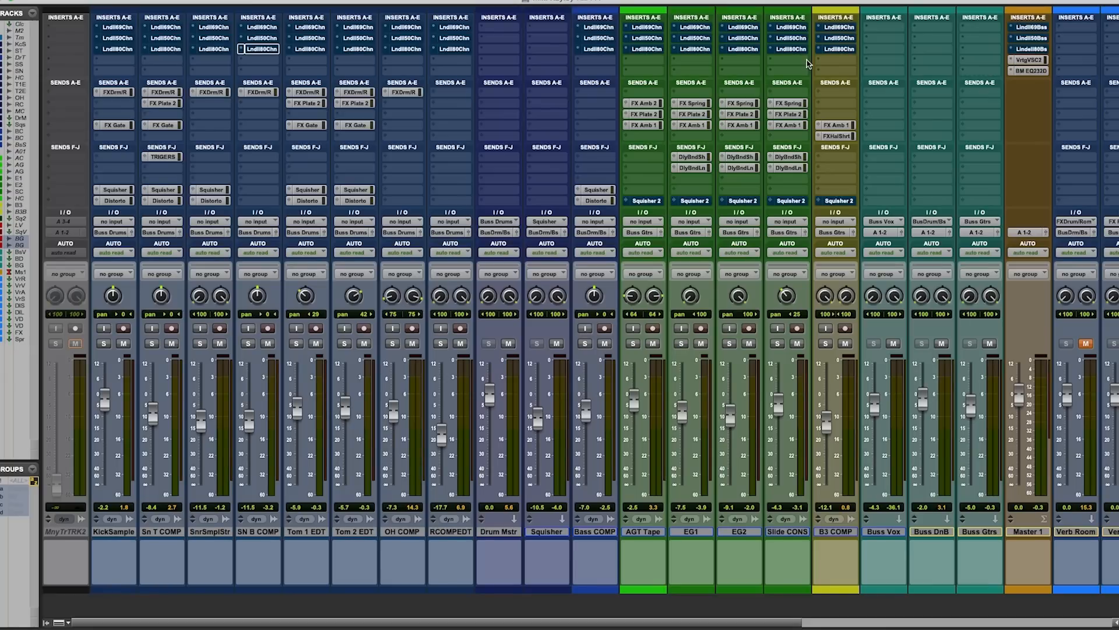
pyautogui.moveTo(1003, 28)
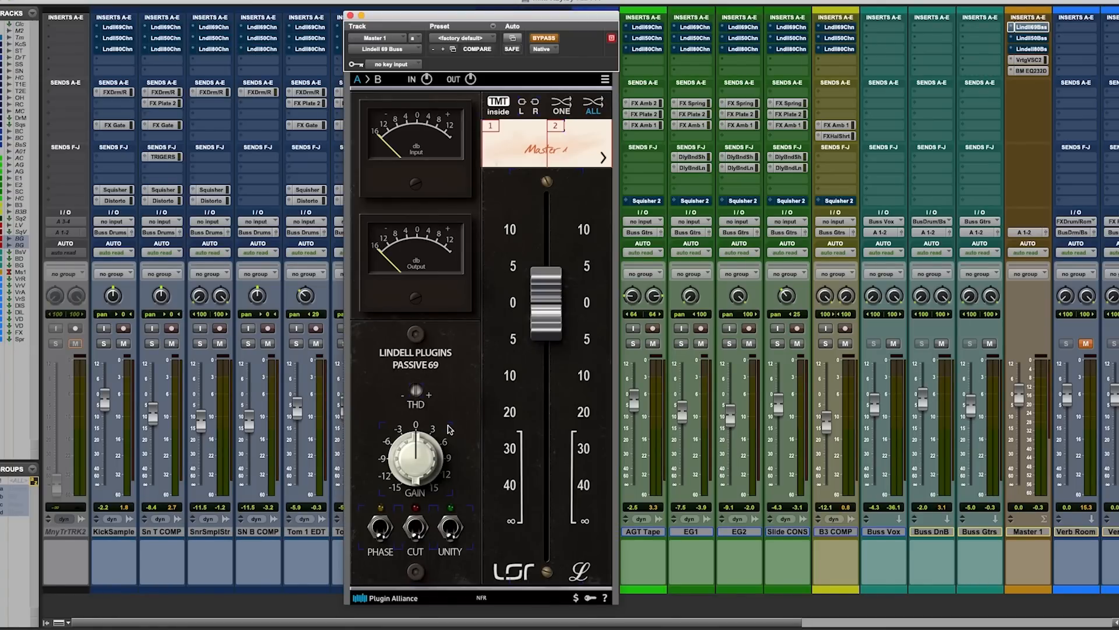
pyautogui.moveTo(896, 124)
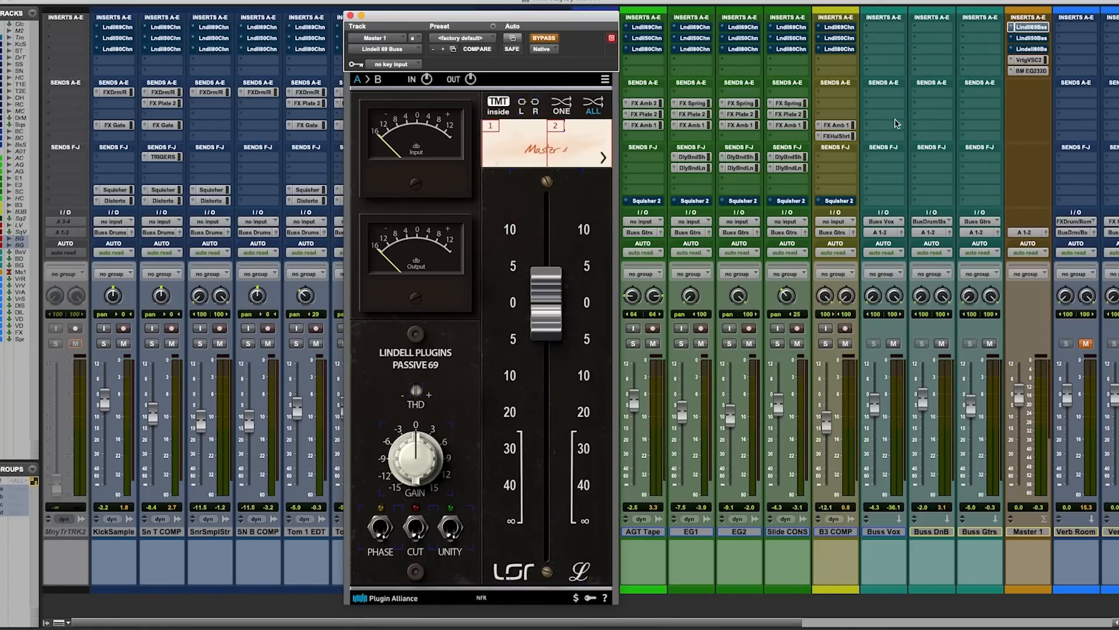
# View Master 1's Lindell 69 Buss strip, then its Vertigo VSC-2 compressor.
pyautogui.click(1028, 38)
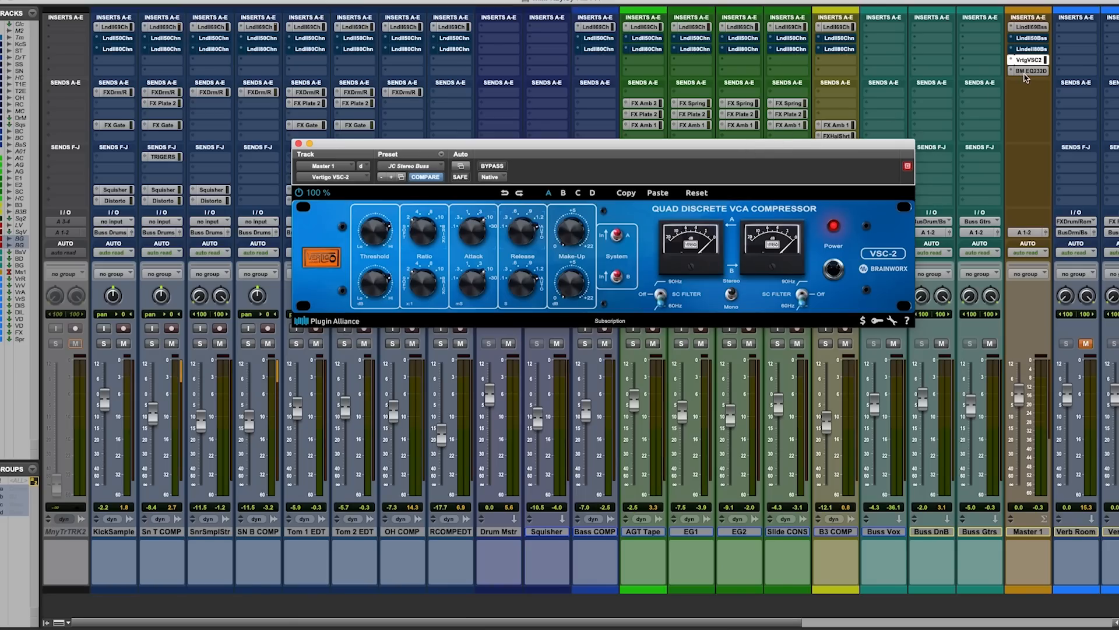
pyautogui.click(1027, 71)
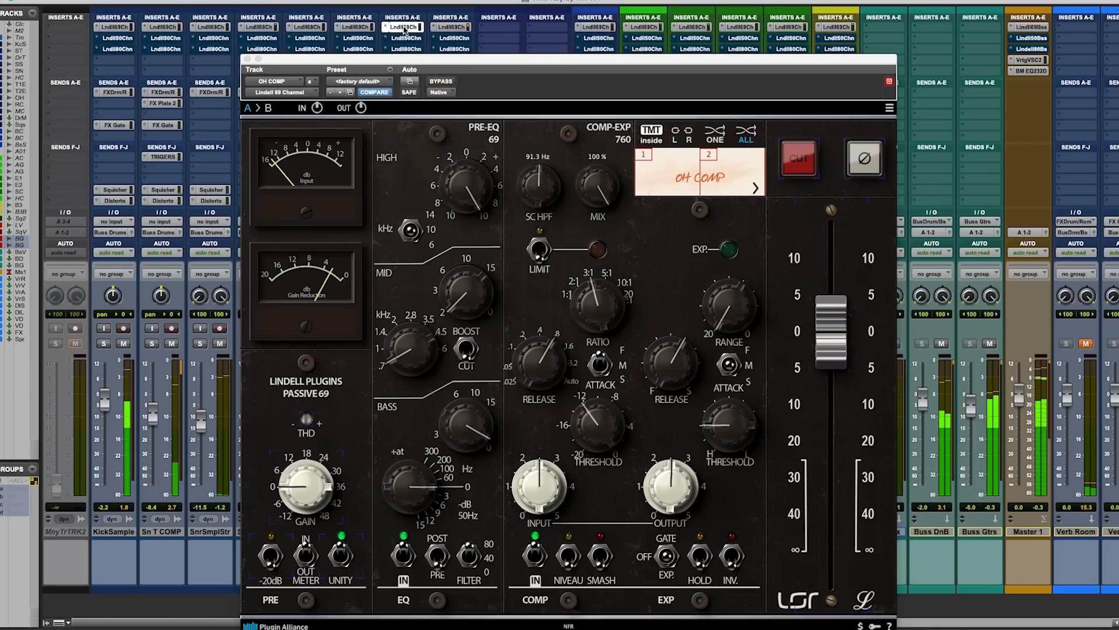
pyautogui.moveTo(407, 27)
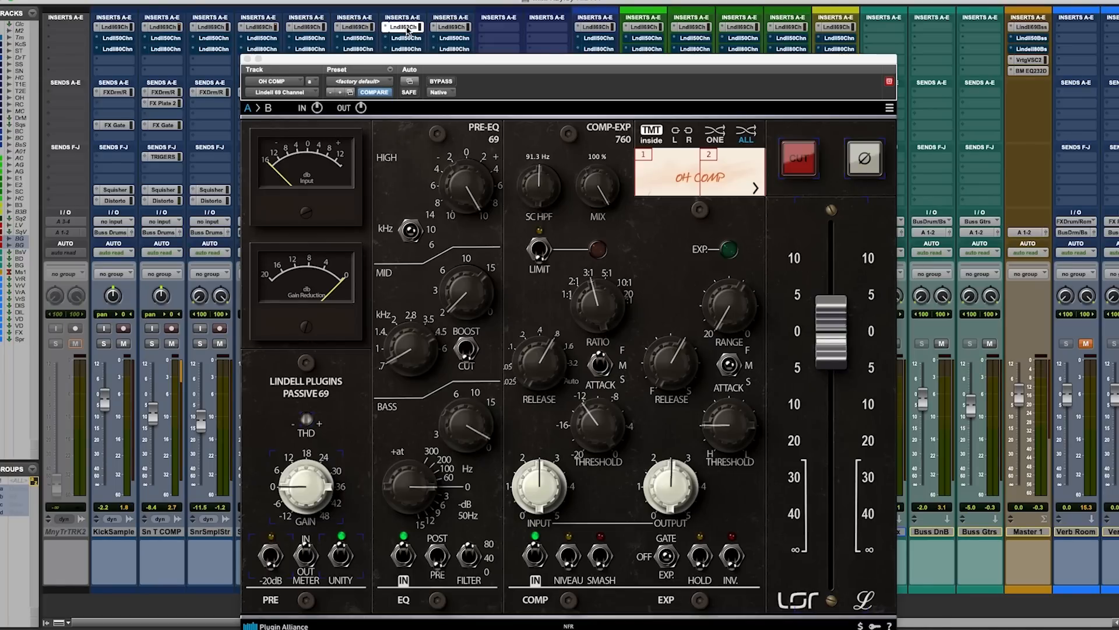
# Bypass the OH COMP Lindell 69 Channel strip to hear the overheads unprocessed.
pyautogui.click(440, 80)
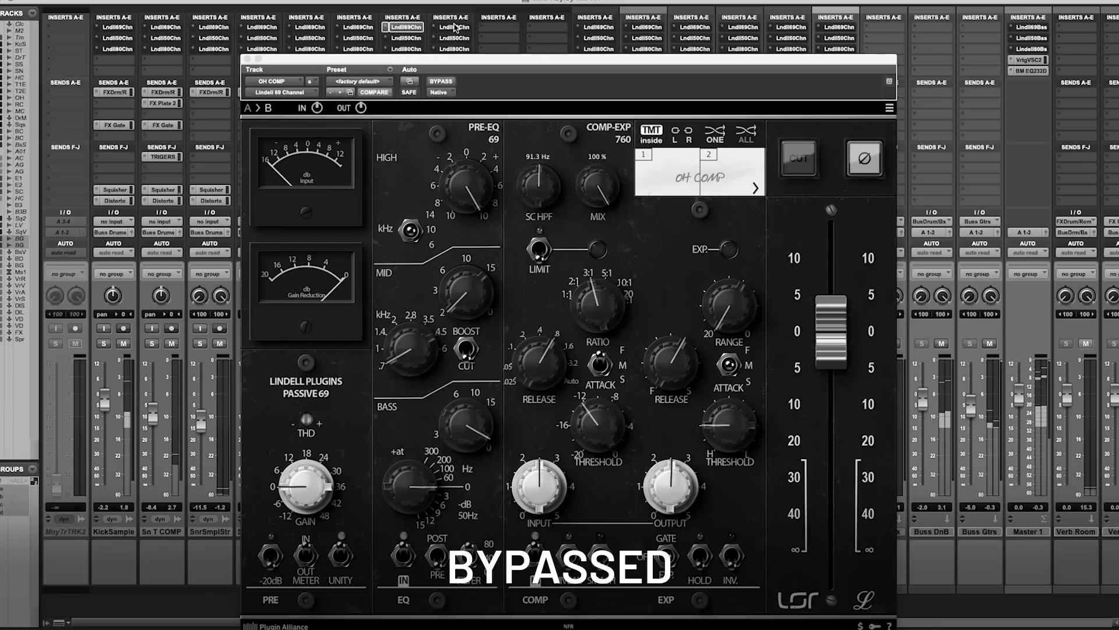
pyautogui.moveTo(452, 28)
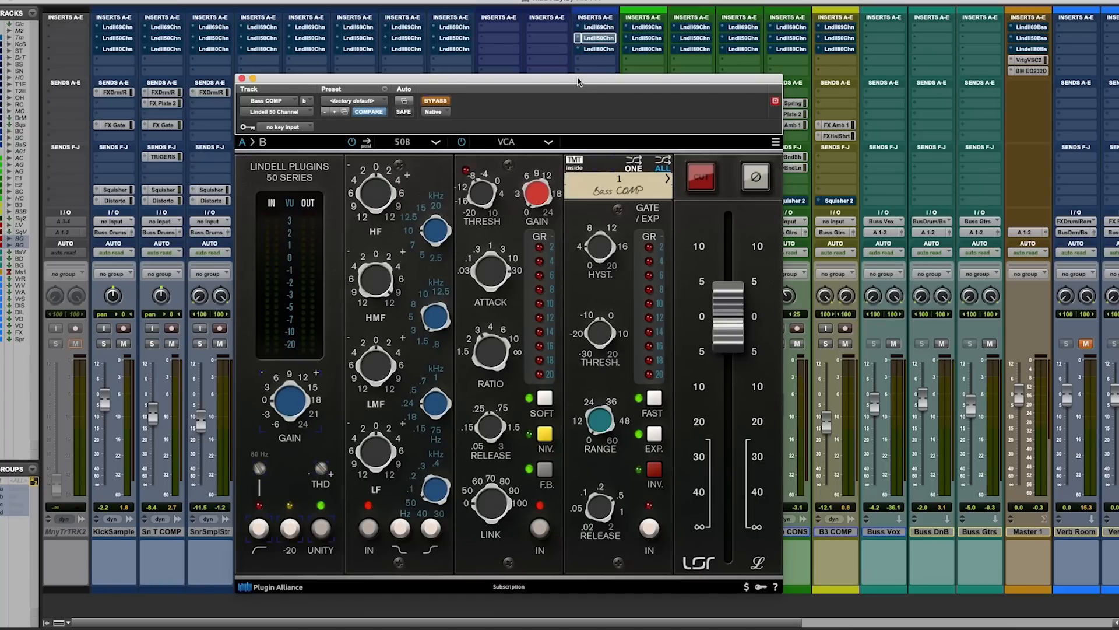
# Toggle BYPASS on the Buss COMP Lindell 50 Series strip, ending engaged.
pyautogui.click(435, 101)
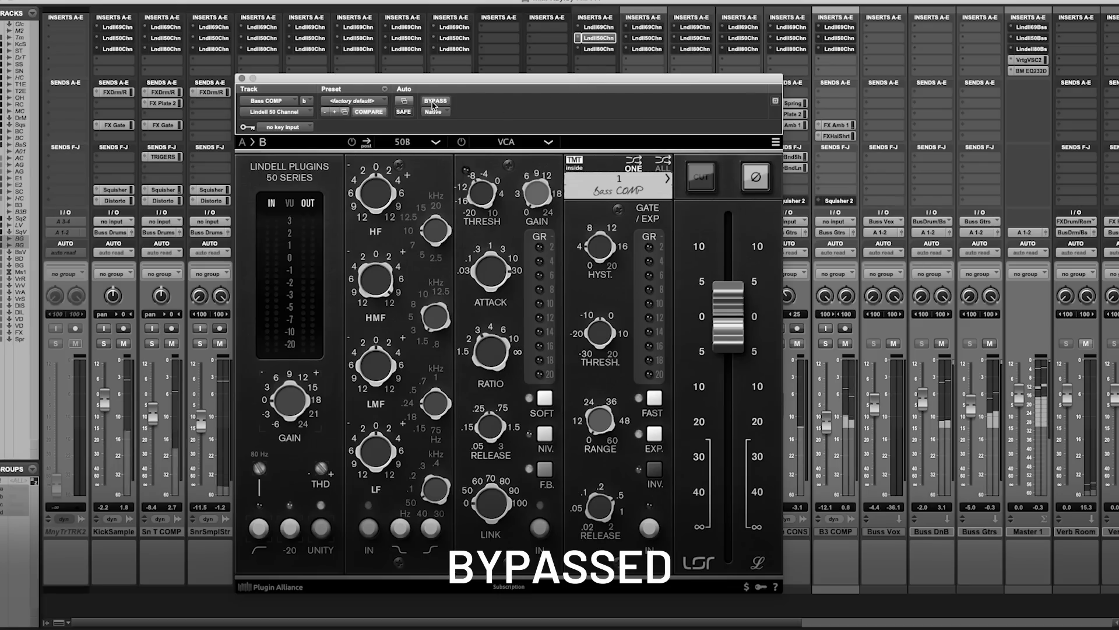
pyautogui.click(436, 101)
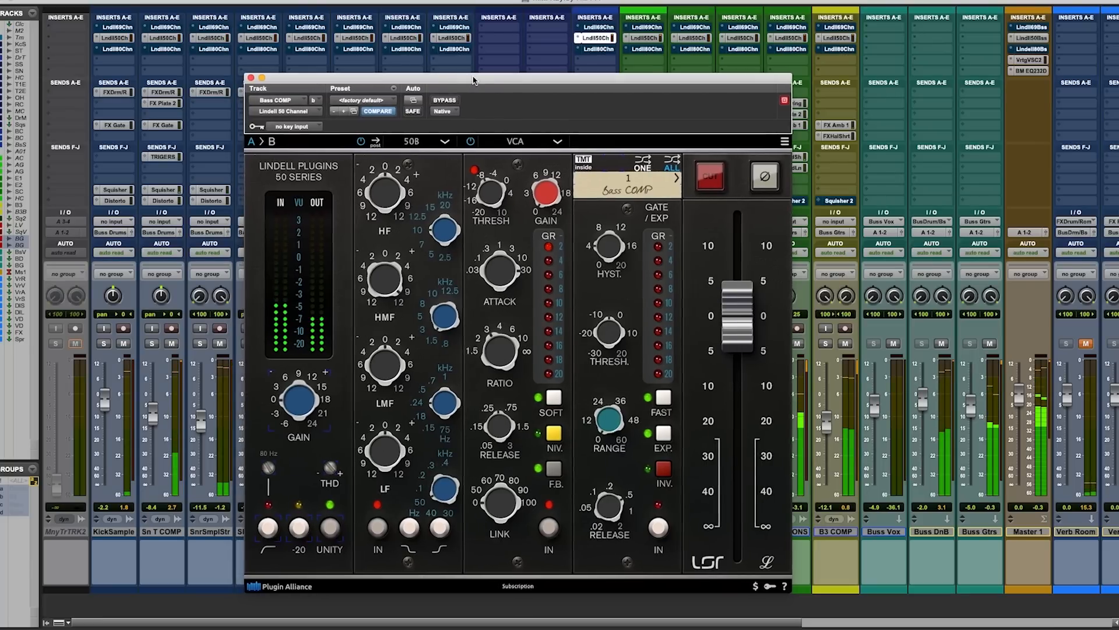
# Move the Lindell 50 Channel plug-in window slightly aside while listening.
pyautogui.moveTo(475, 79); pyautogui.dragTo(493, 75)
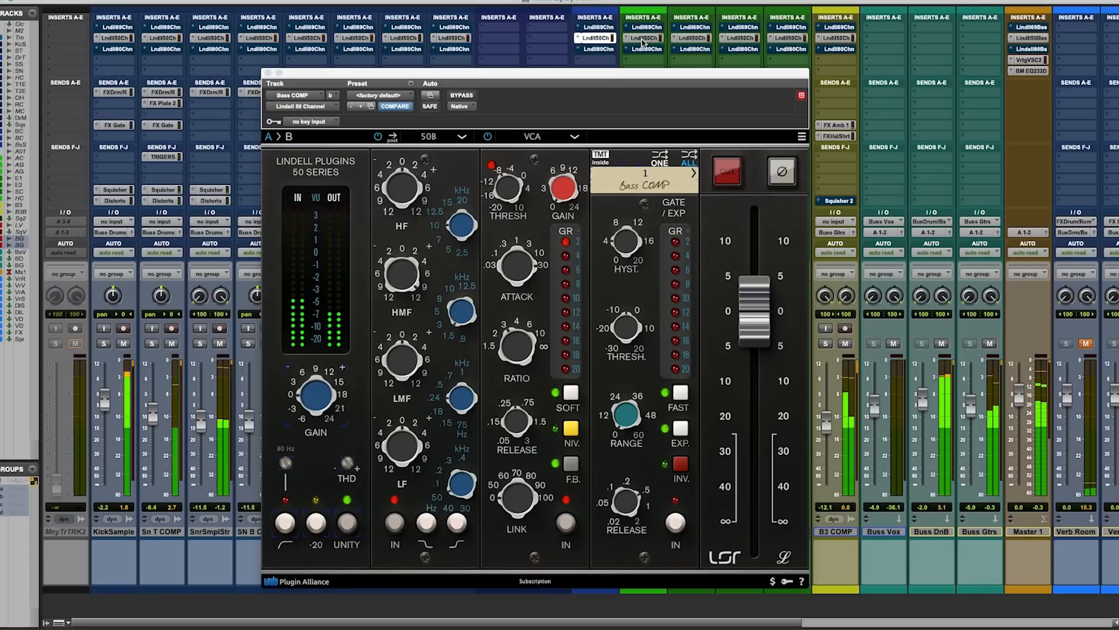
pyautogui.moveTo(549, 50)
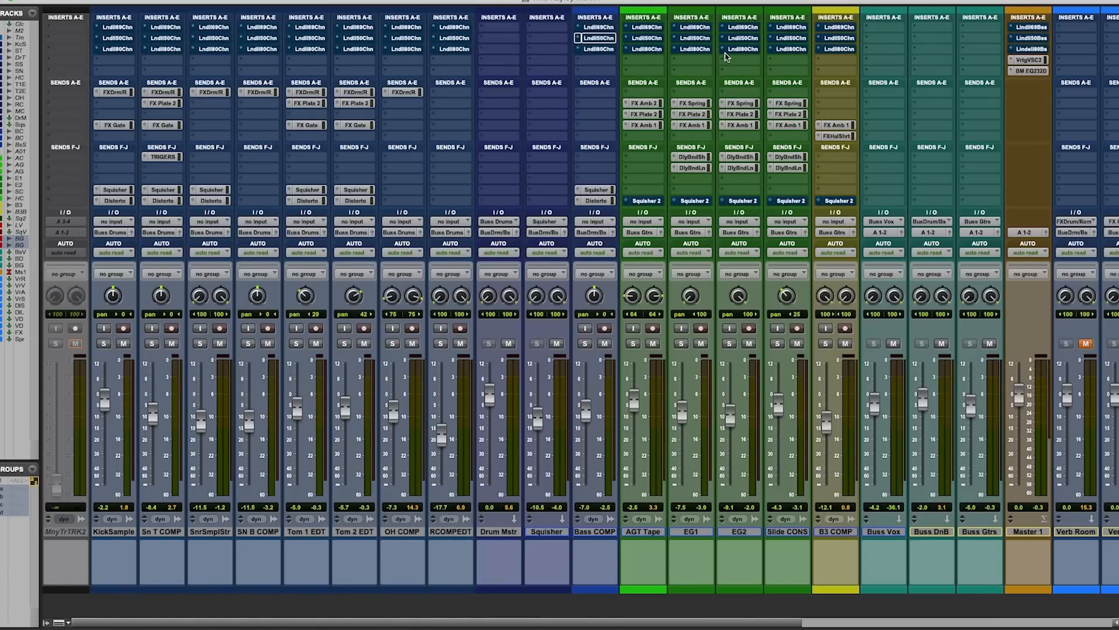
pyautogui.moveTo(598, 51)
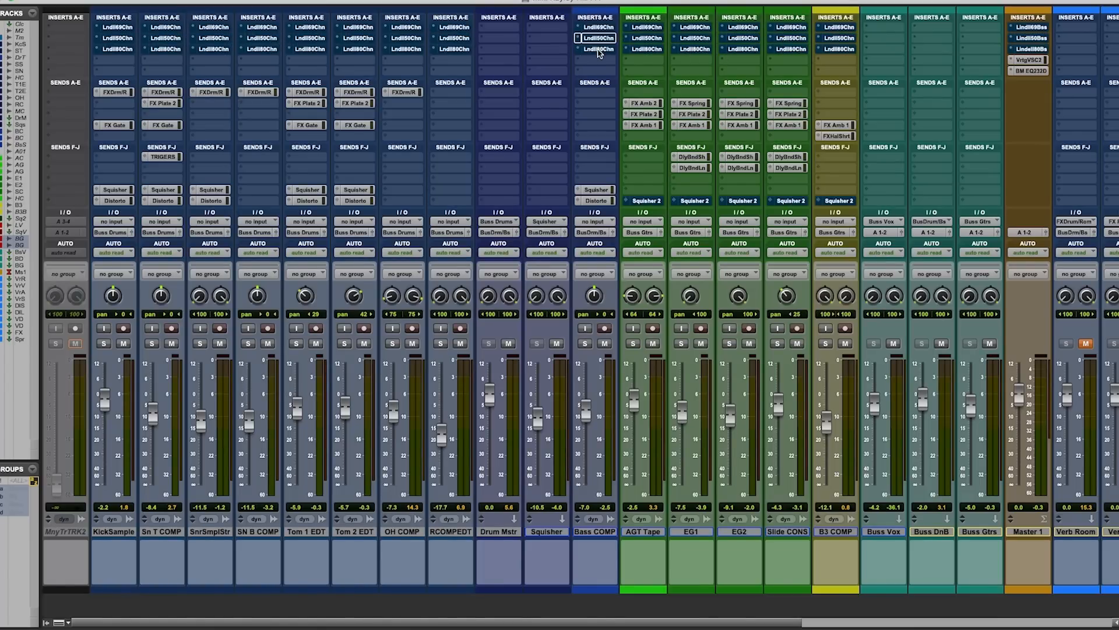
# Open the Lindell 80 Series strip on Buss COMP and bypass it for comparison.
pyautogui.doubleClick(596, 38)
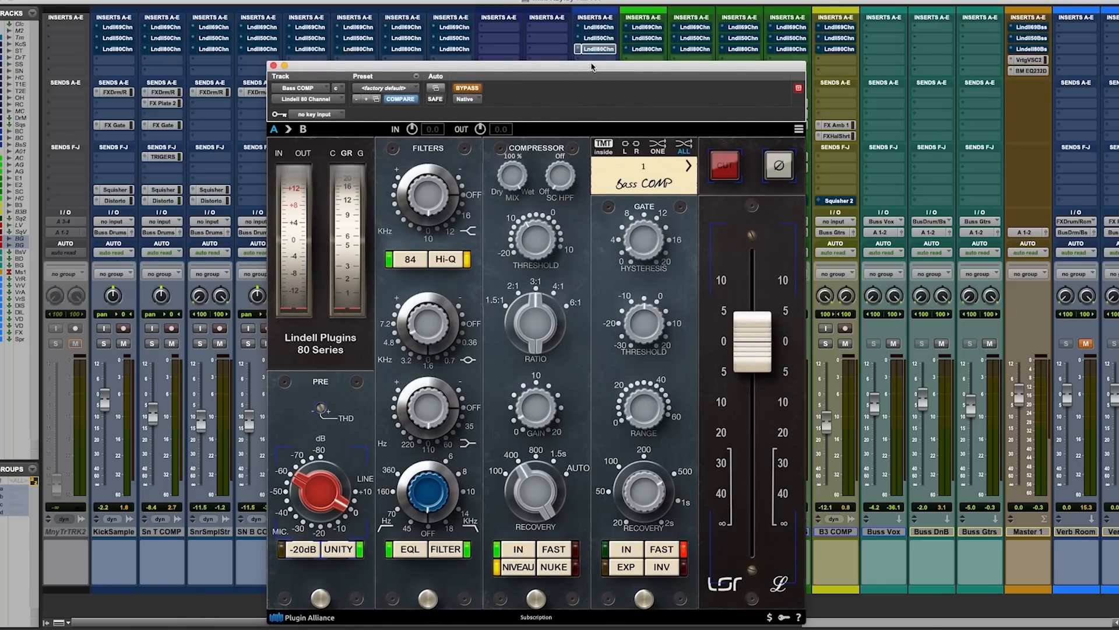
pyautogui.click(469, 91)
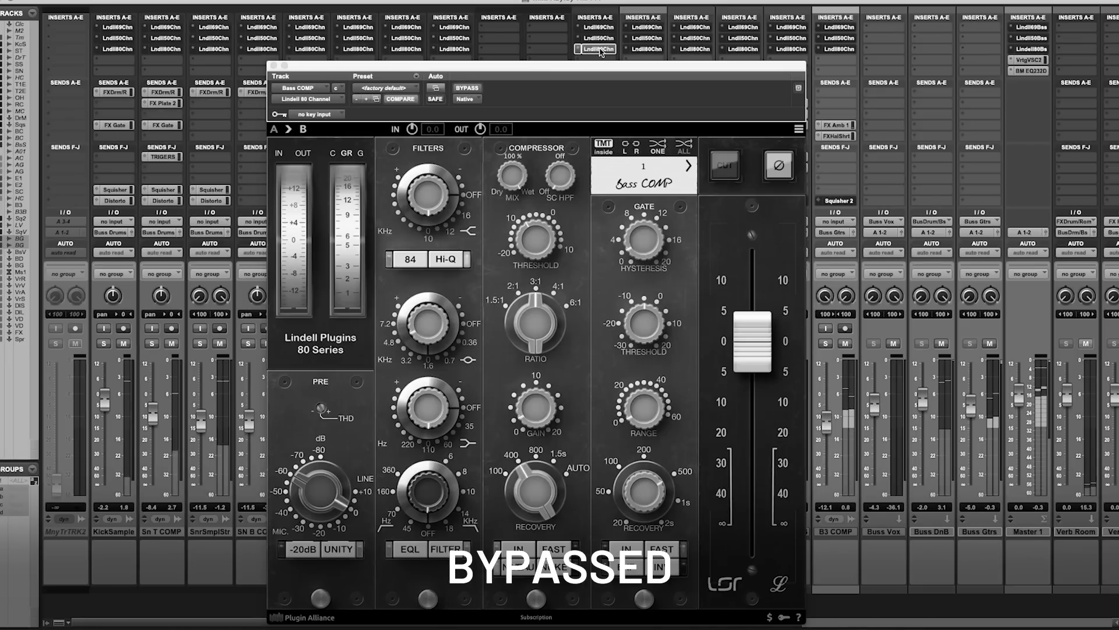
pyautogui.moveTo(596, 48)
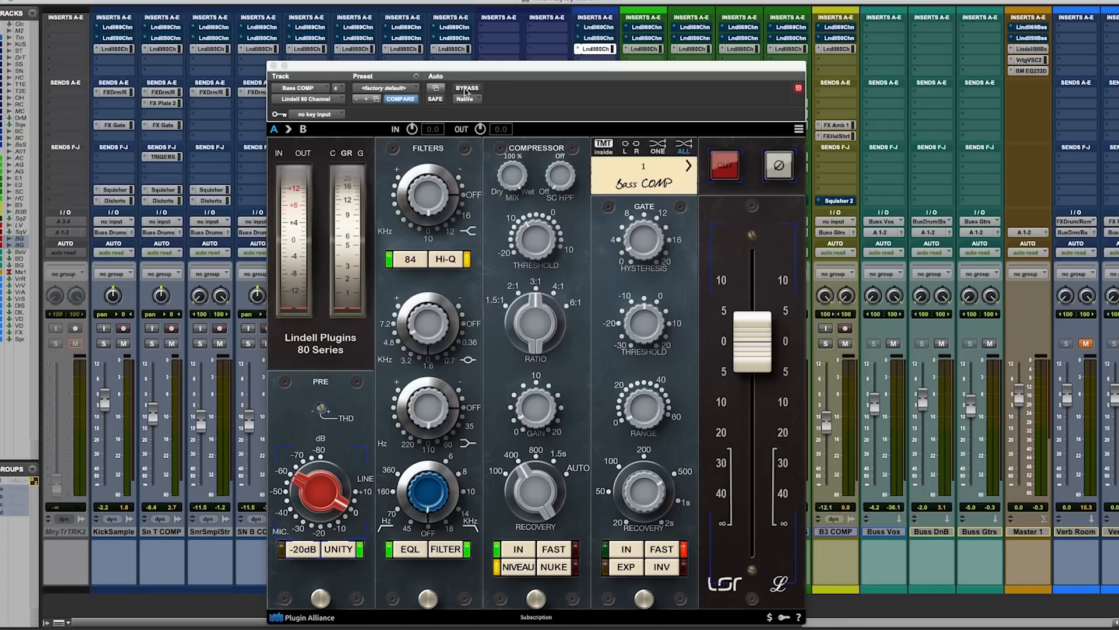
pyautogui.click(467, 89)
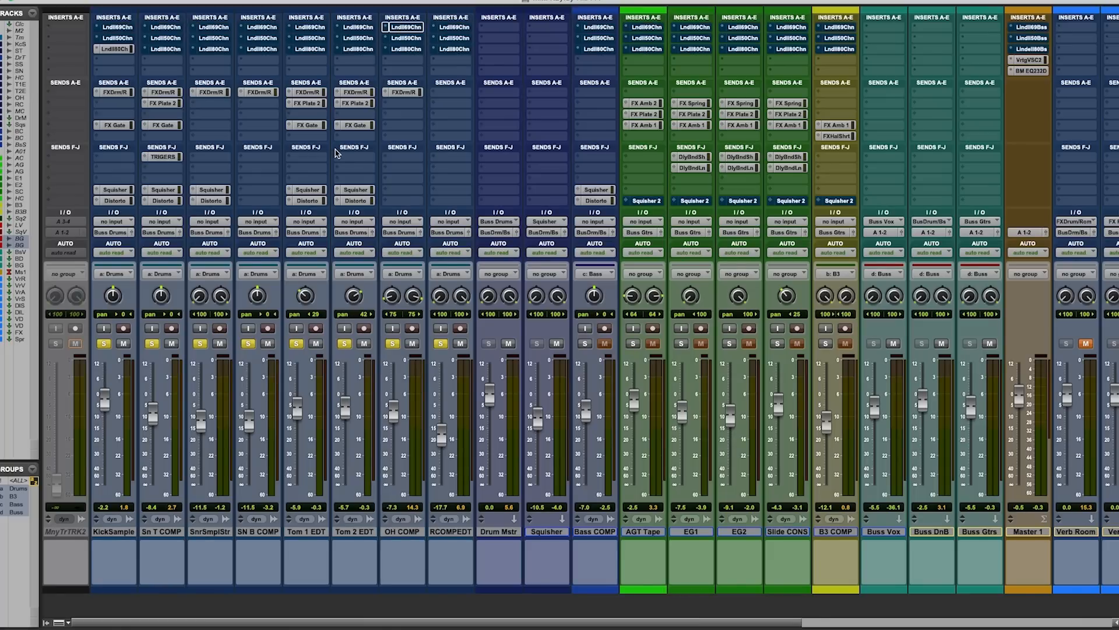
pyautogui.moveTo(384, 9)
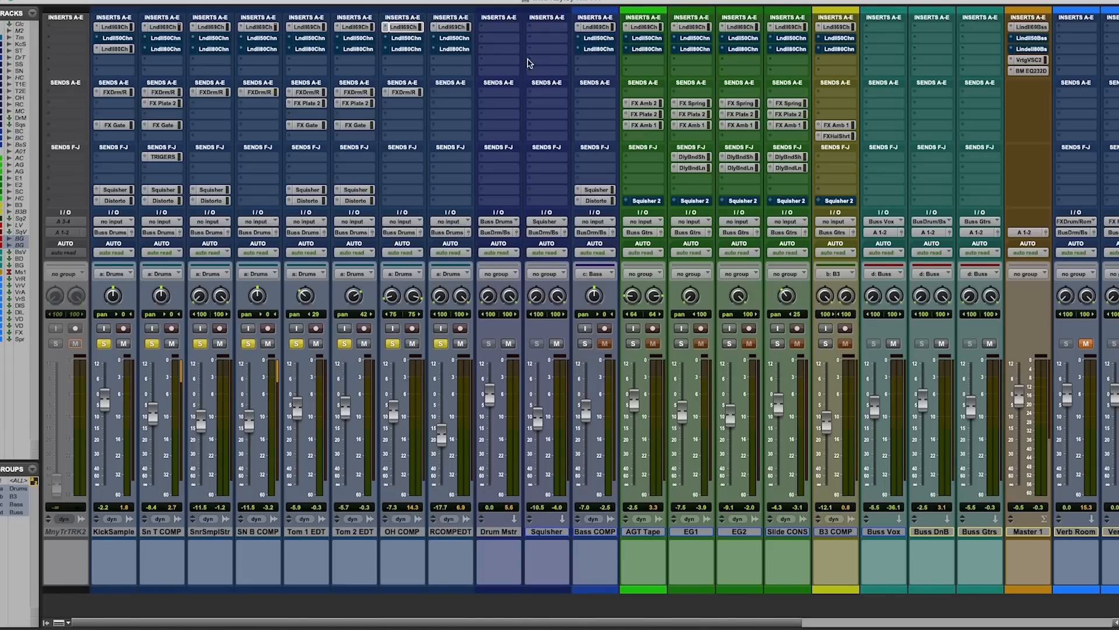
# Bring up the Lndl69Chn plug-in window on the soloed OH COMP track.
pyautogui.doubleClick(402, 37)
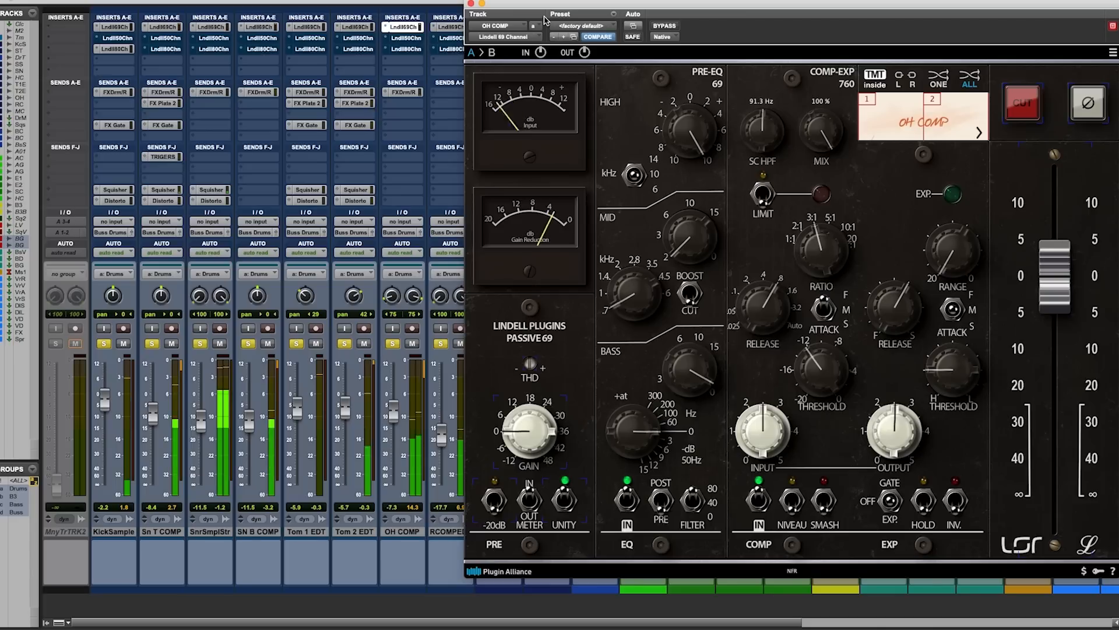
pyautogui.moveTo(381, 109)
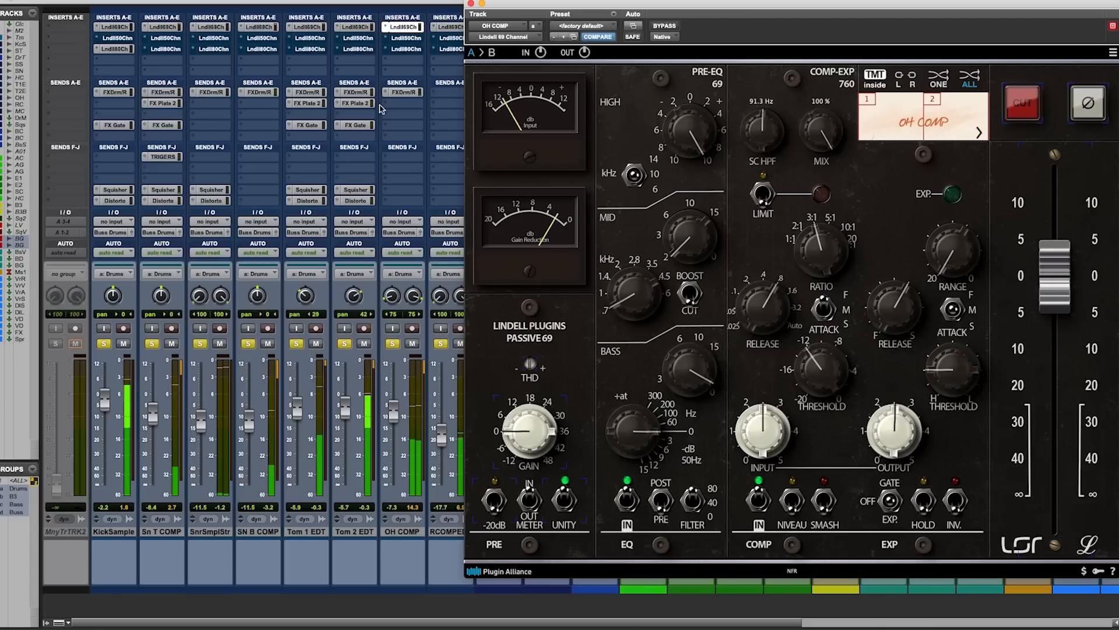
pyautogui.moveTo(377, 138)
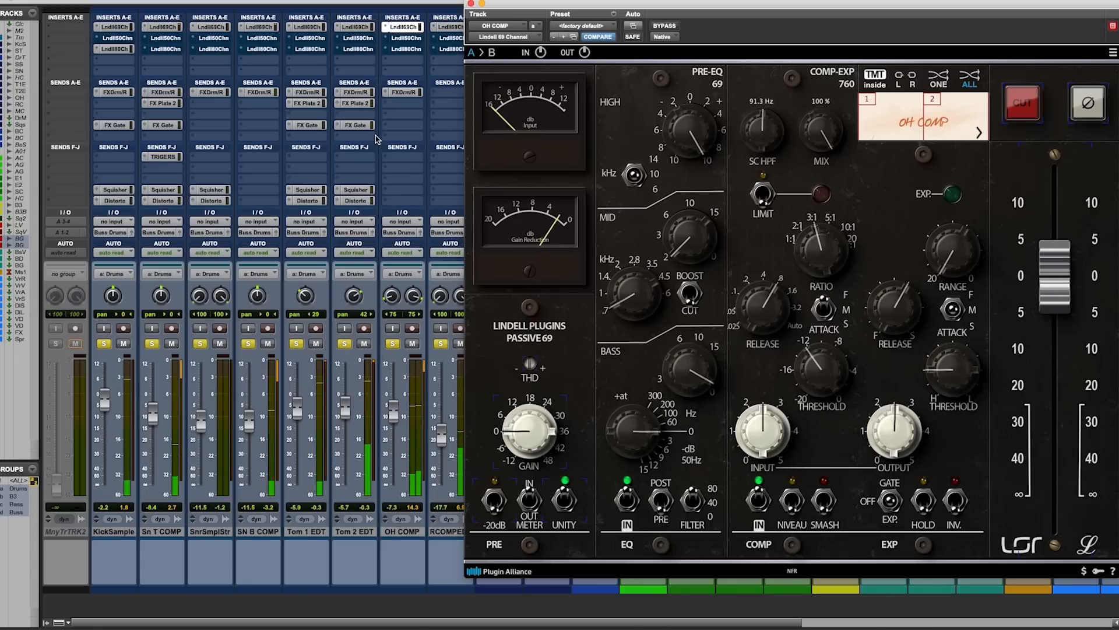
# Switch the OH COMP plug-in view to the bypassed Lindell 50 Channel strip.
pyautogui.click(404, 38)
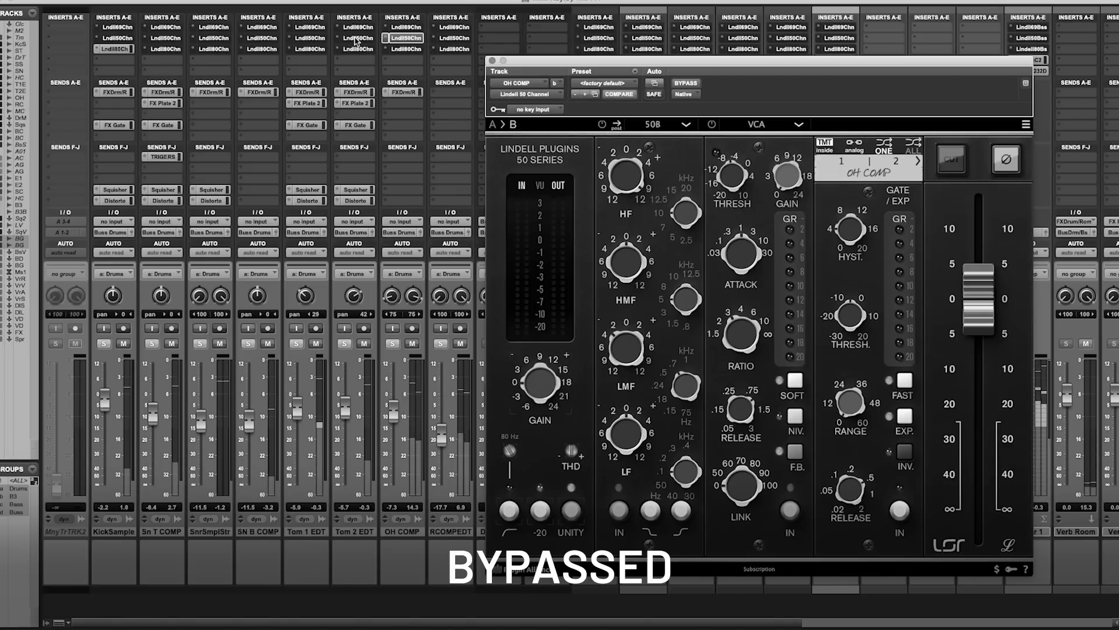
# Disengage BYPASS on the OH COMP Lindell 50 Channel strip.
pyautogui.click(684, 82)
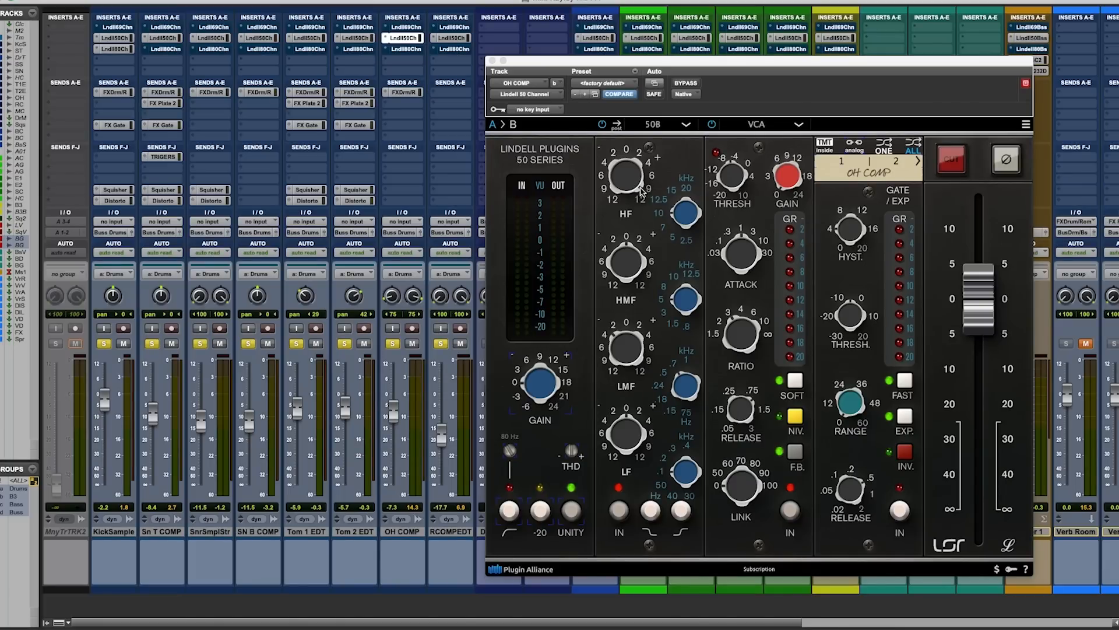
pyautogui.moveTo(659, 211)
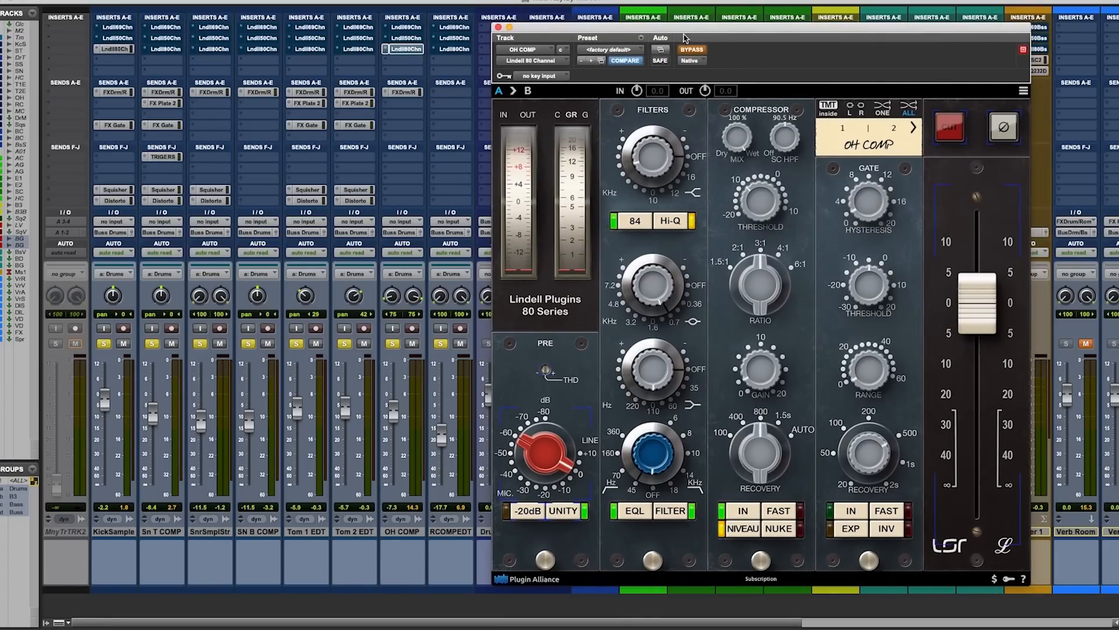
pyautogui.moveTo(492, 69)
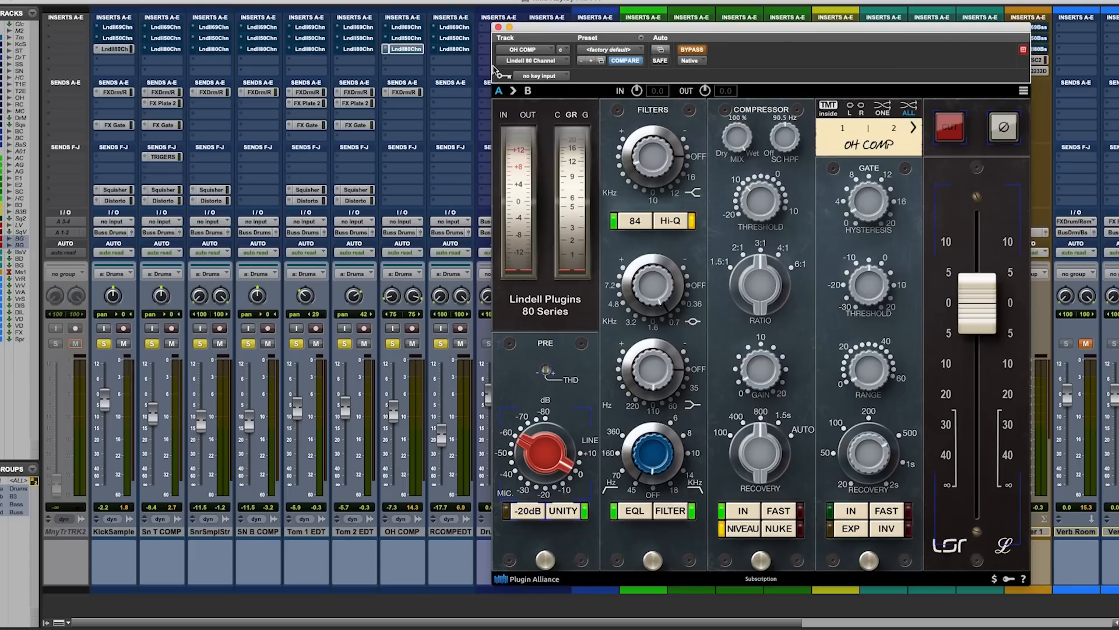
# Toggle BYPASS in the OH COMP Lindell 80 Channel window to A/B the overheads.
pyautogui.click(691, 50)
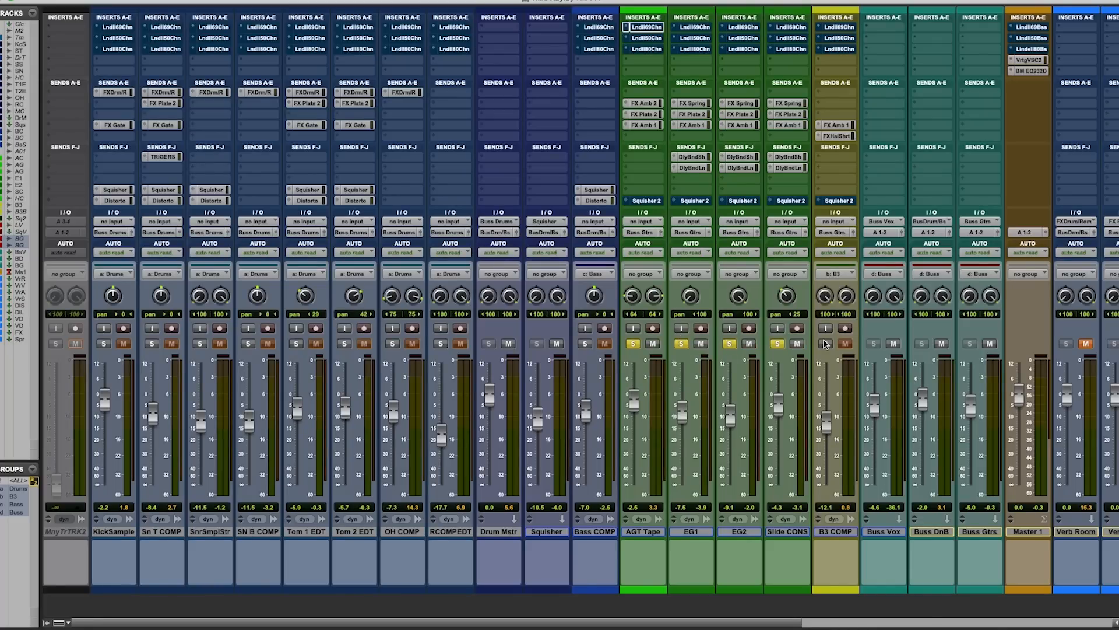
pyautogui.moveTo(825, 344)
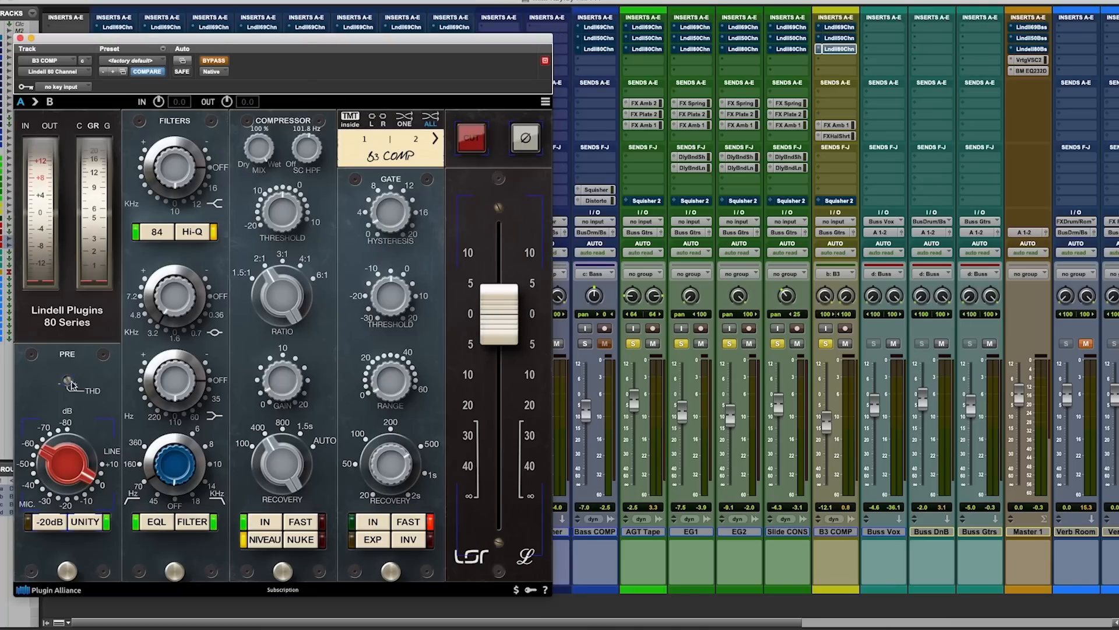
pyautogui.moveTo(96, 364)
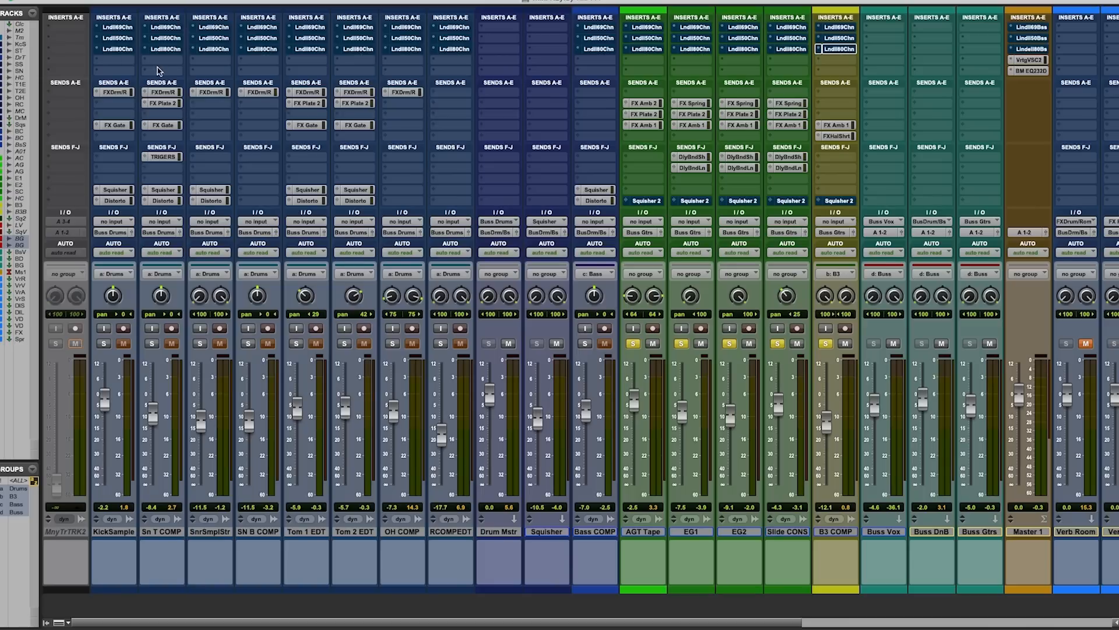
pyautogui.moveTo(176, 76)
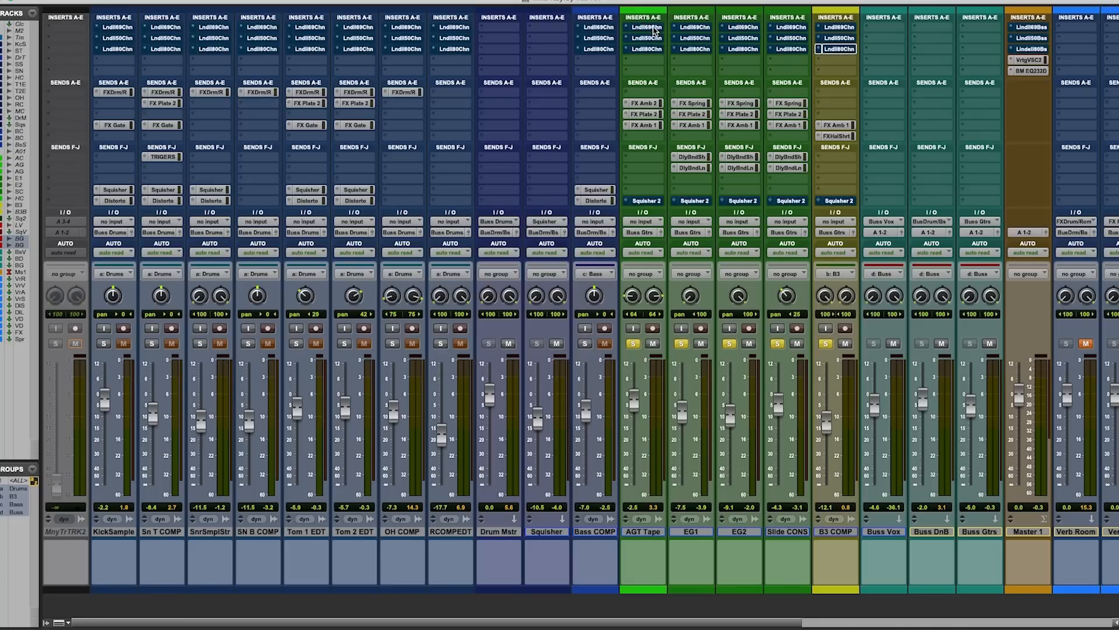
pyautogui.moveTo(588, 27)
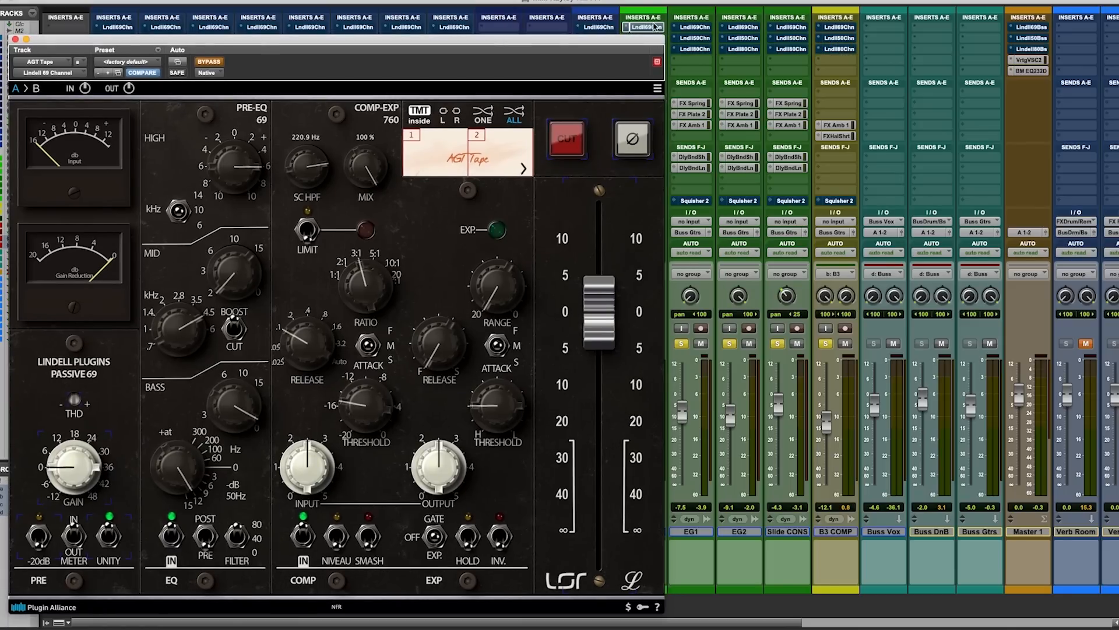
# Un-bypass the Lindell 69 channel strip on AGT Tape so it processes the guitar.
pyautogui.click(207, 63)
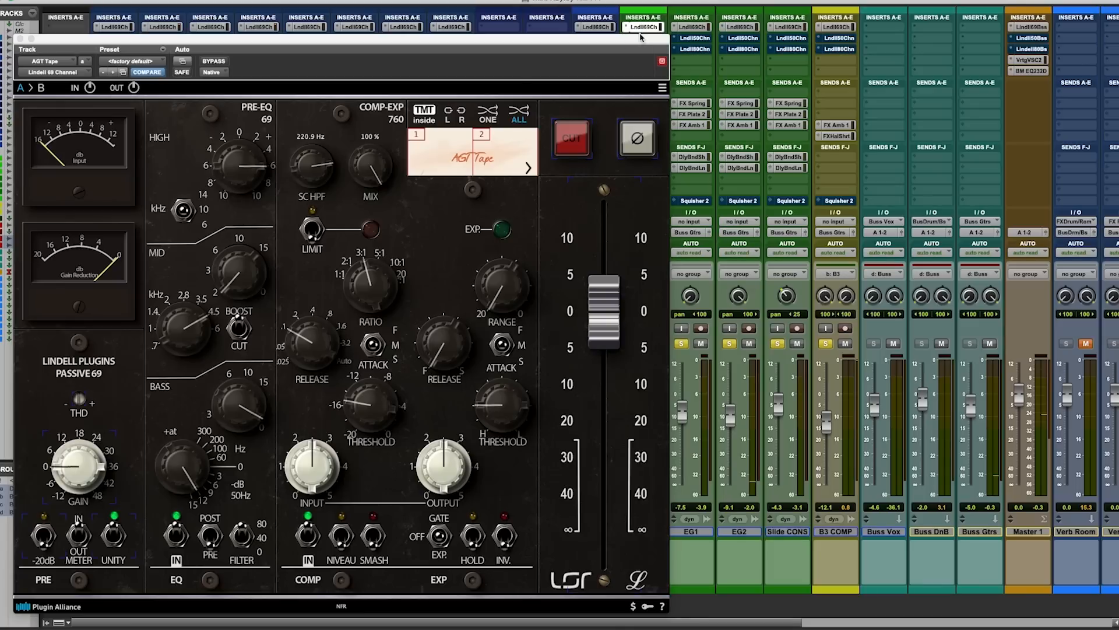
pyautogui.moveTo(243, 270)
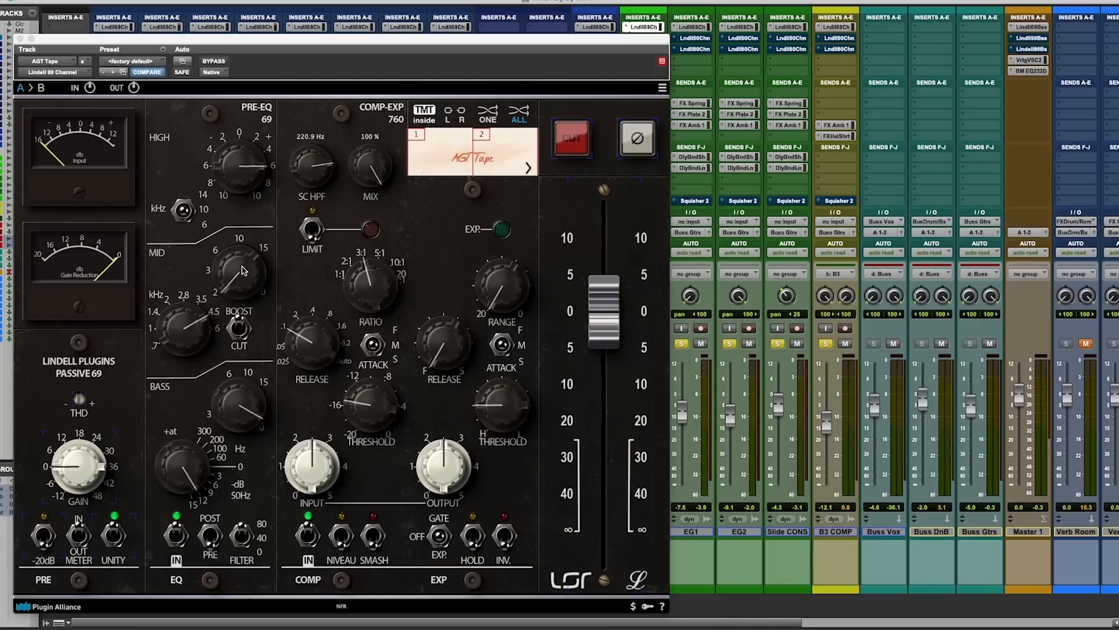
pyautogui.moveTo(270, 172)
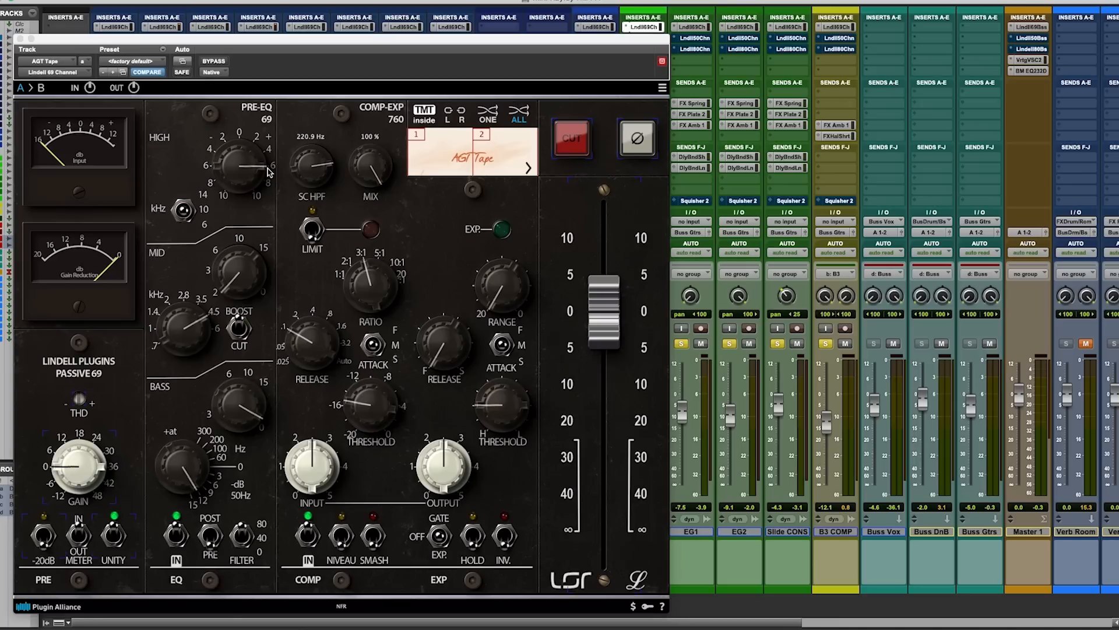
pyautogui.moveTo(246, 187)
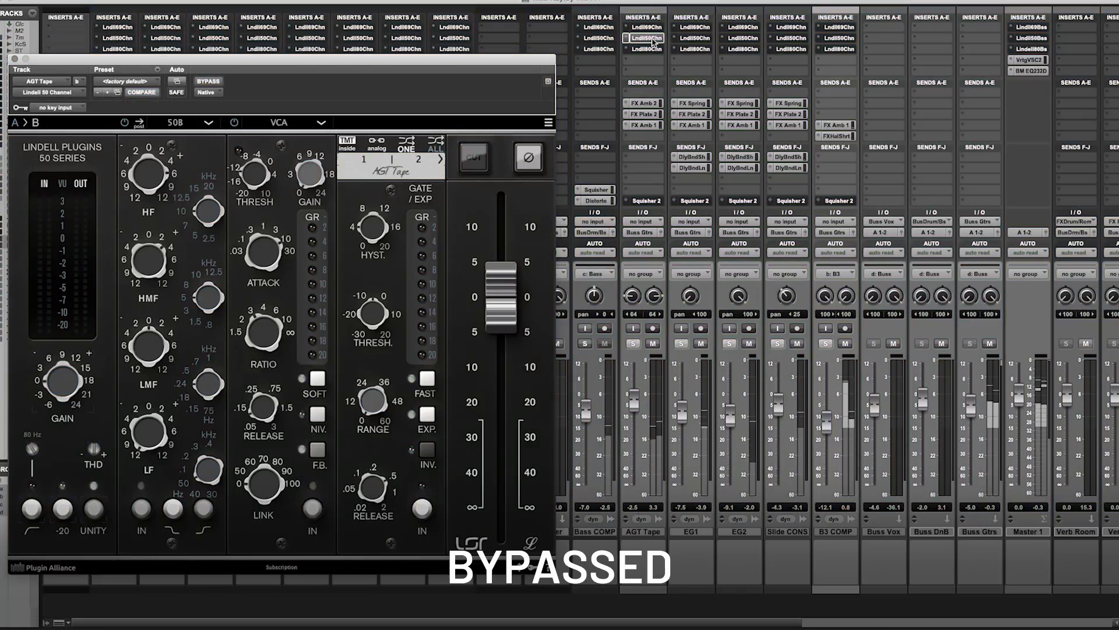
# Un-bypass the Lindell 50 Series channel strip on AGT Tape.
pyautogui.click(207, 81)
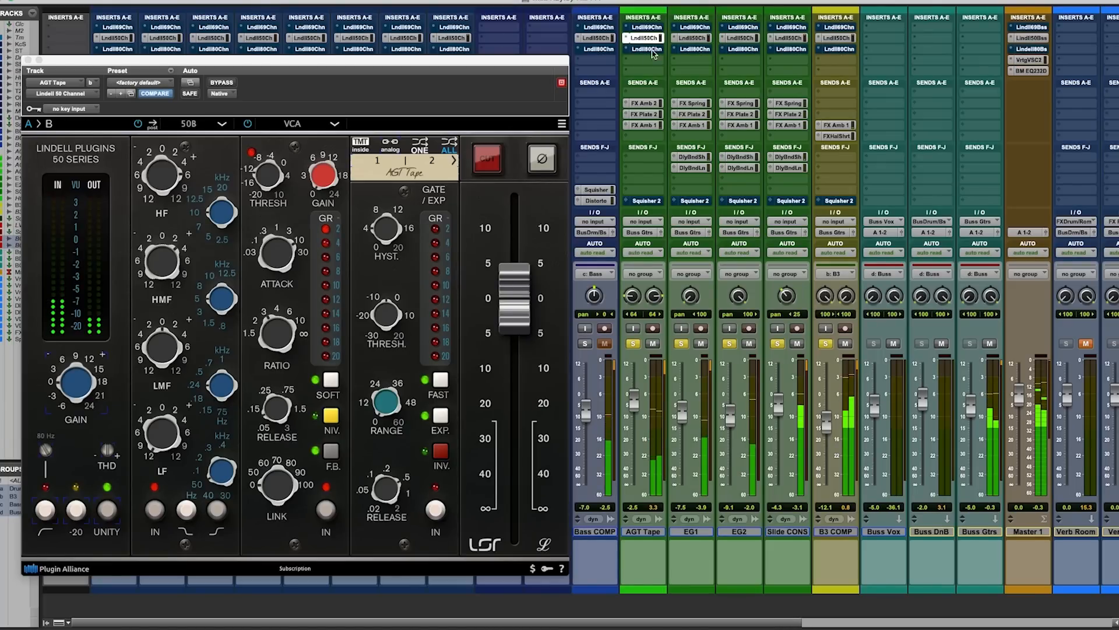
pyautogui.moveTo(646, 38)
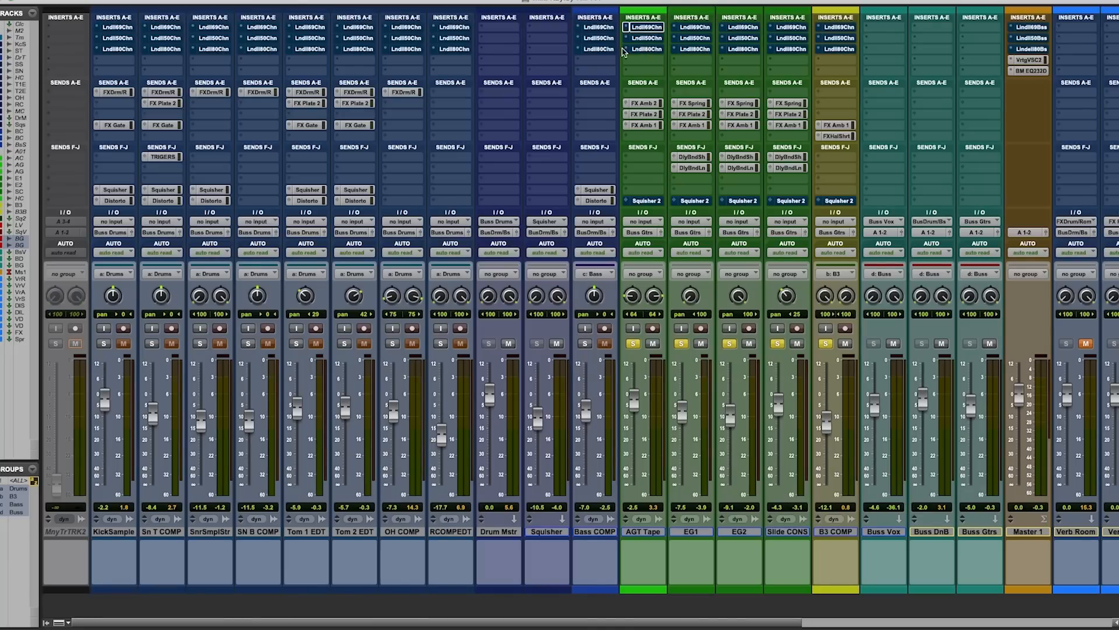
# Open the Lndl80Chn insert window on the AGT Tape track.
pyautogui.doubleClick(641, 49)
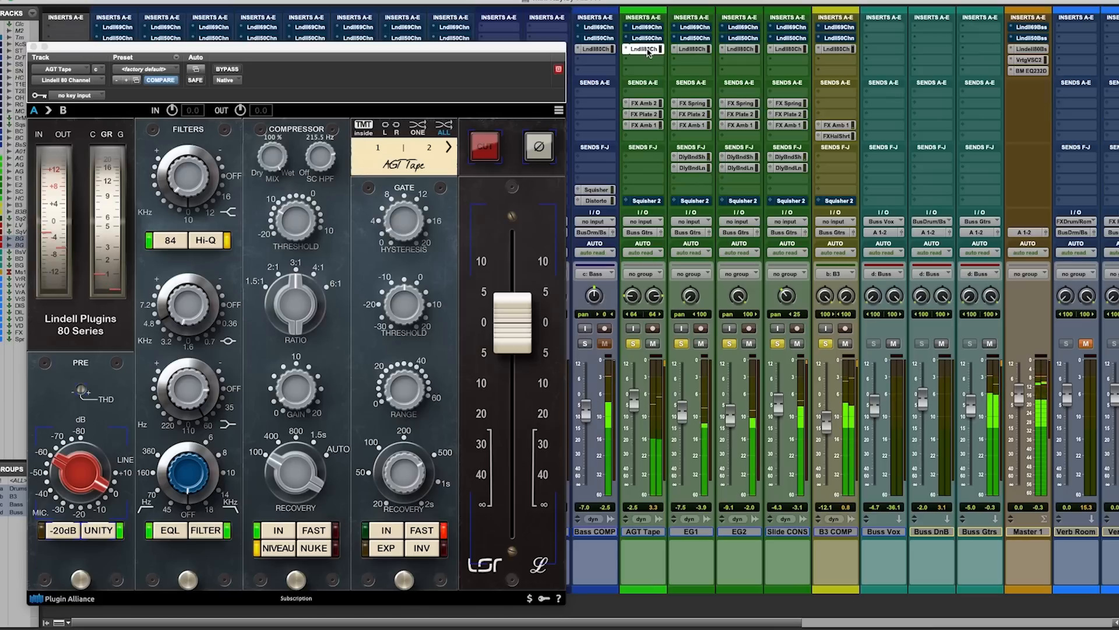
pyautogui.moveTo(644, 48)
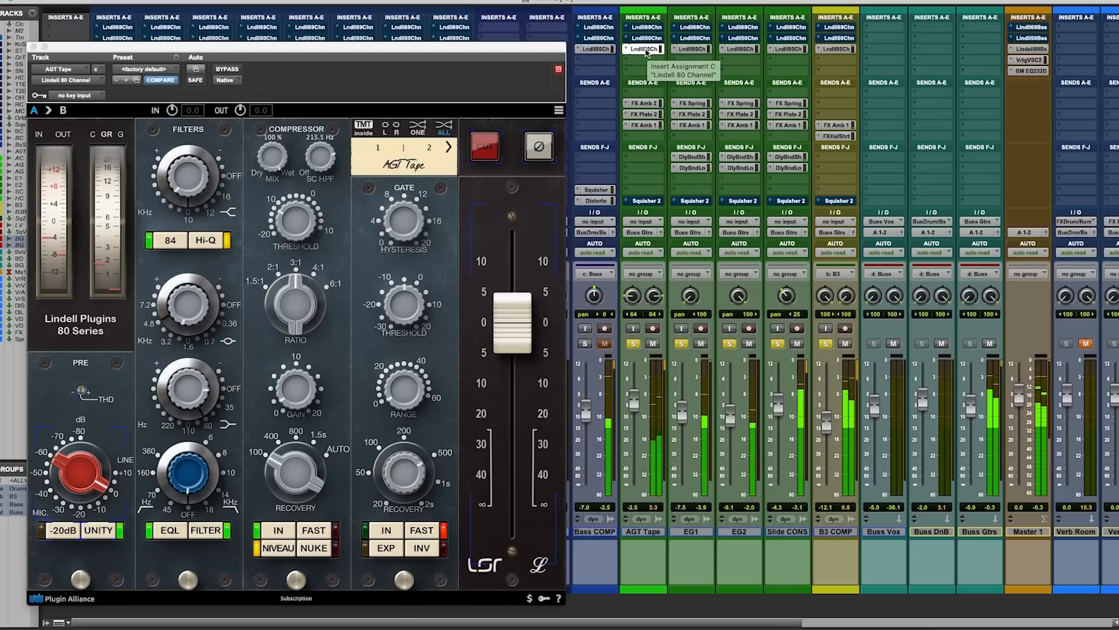
pyautogui.moveTo(626, 63)
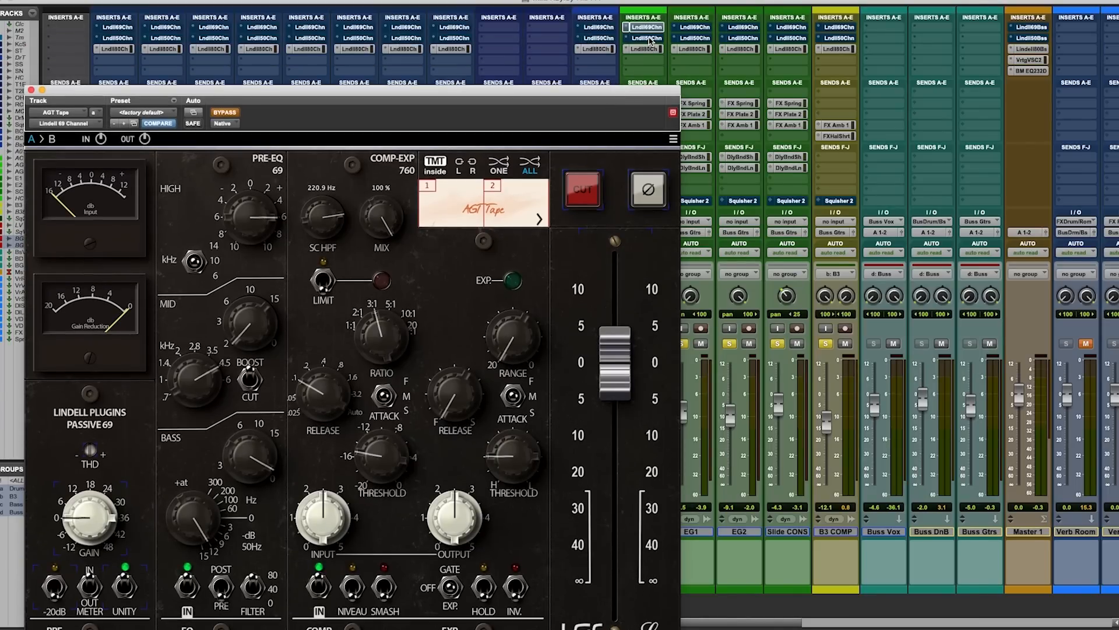
pyautogui.moveTo(274, 214)
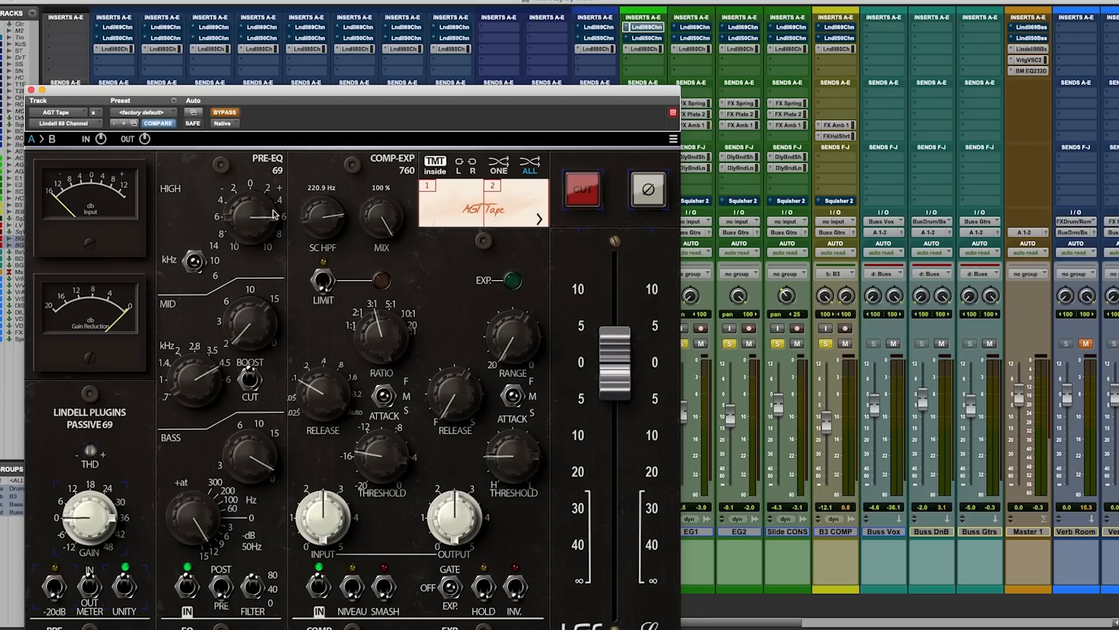
# Drag the Lindell 69 strip window up toward the top of the screen.
pyautogui.moveTo(307, 100); pyautogui.dragTo(309, 39)
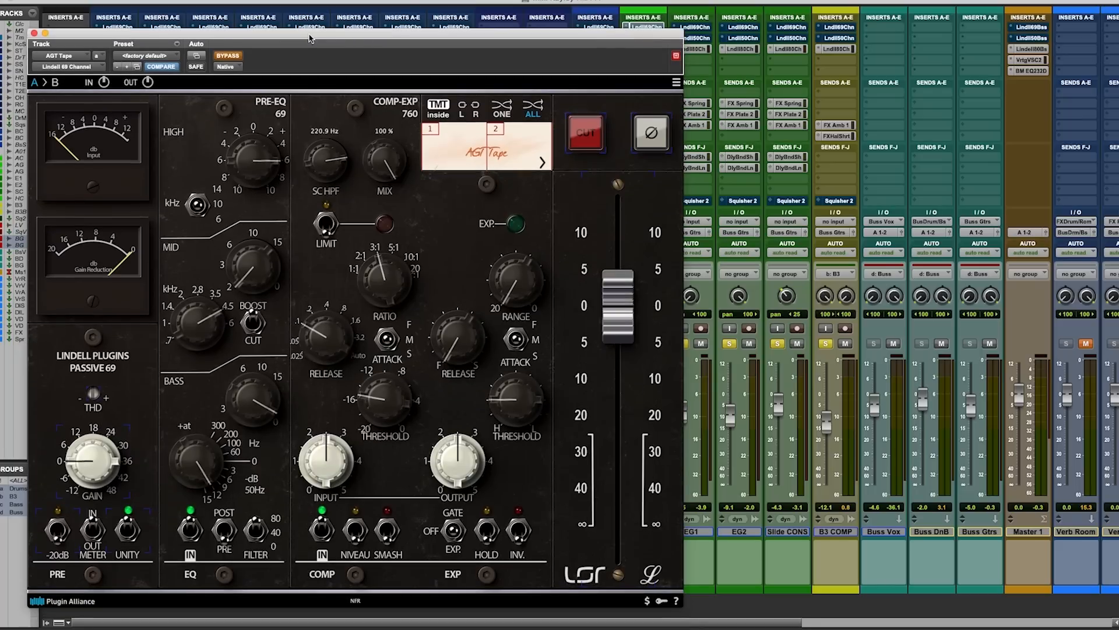
pyautogui.moveTo(198, 220)
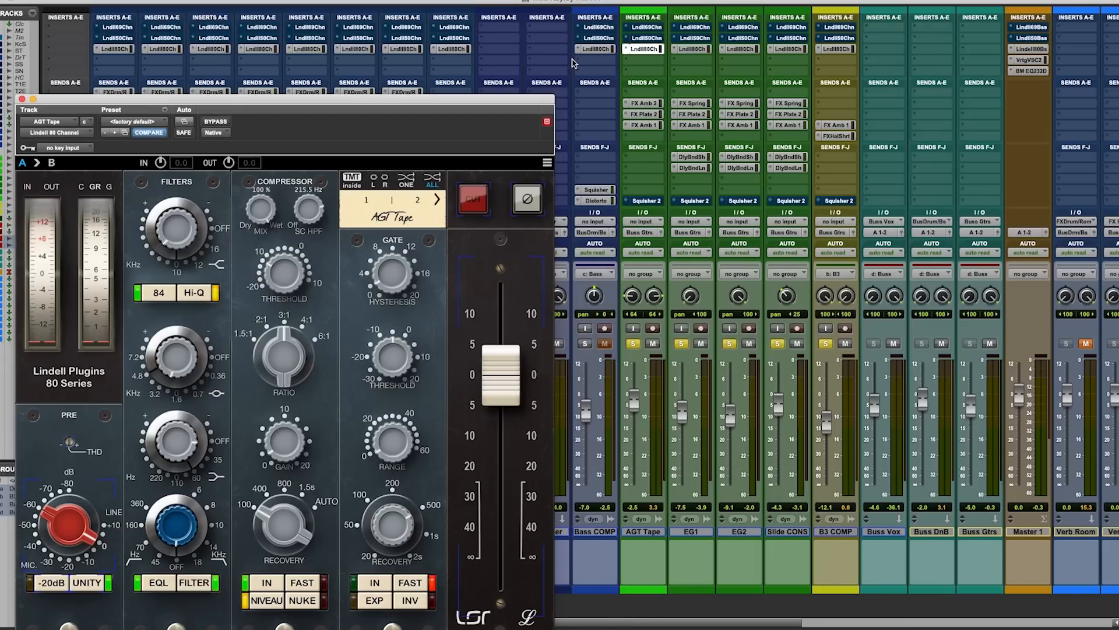
pyautogui.moveTo(172, 232)
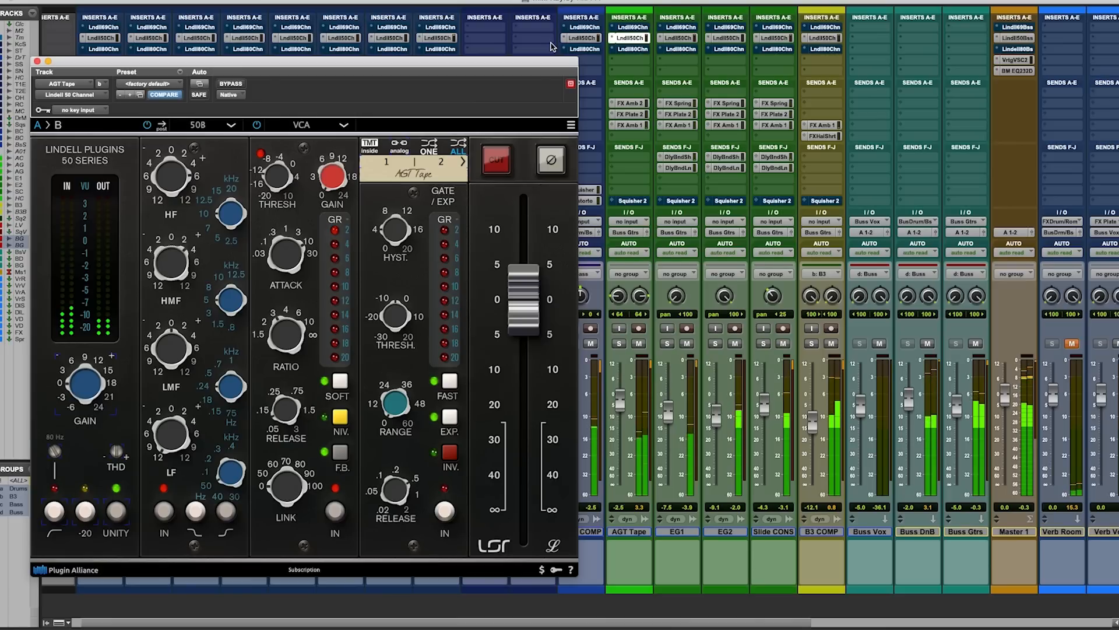
pyautogui.moveTo(711, 68)
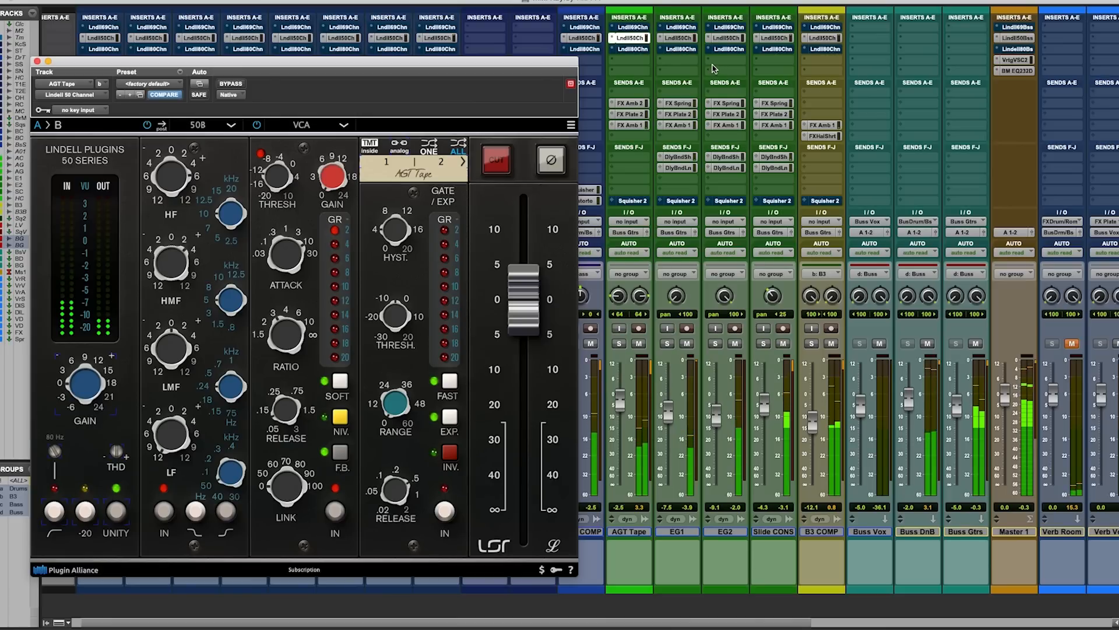